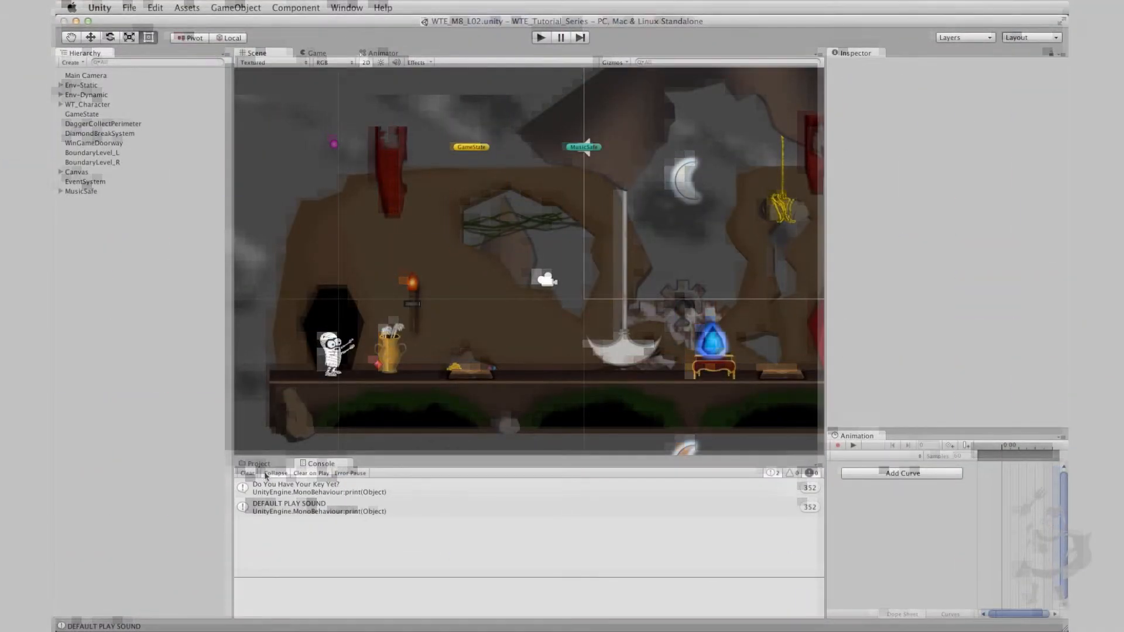
# Preview the SFX_FTS clip in Assets > Audio Files and select the WT_Character object
pyautogui.click(257, 464)
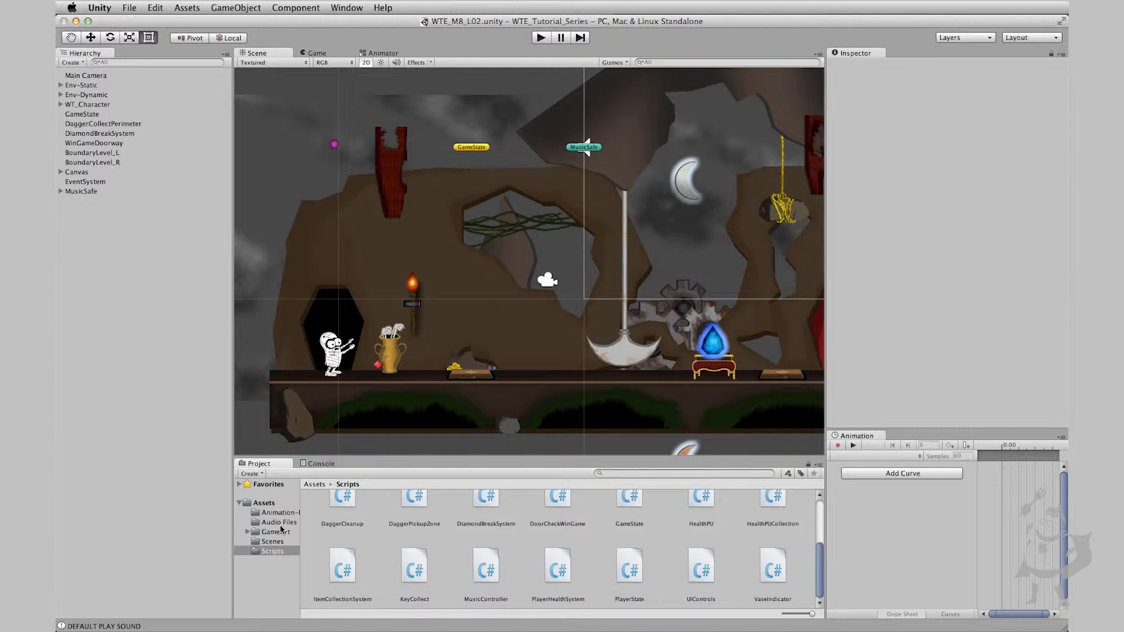
pyautogui.click(279, 522)
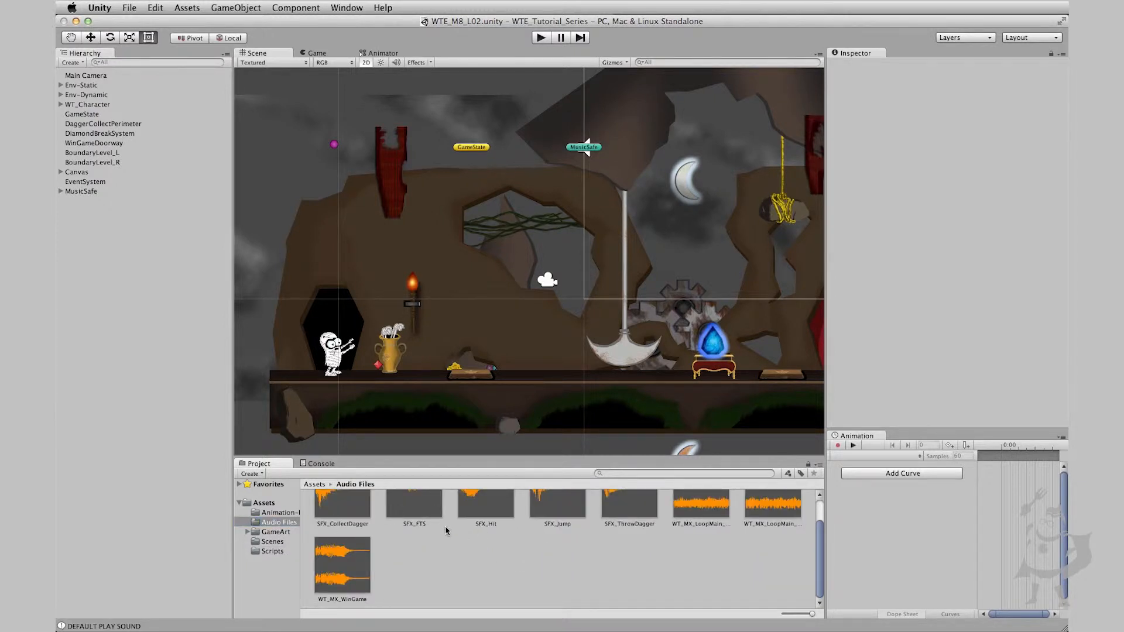
pyautogui.click(414, 505)
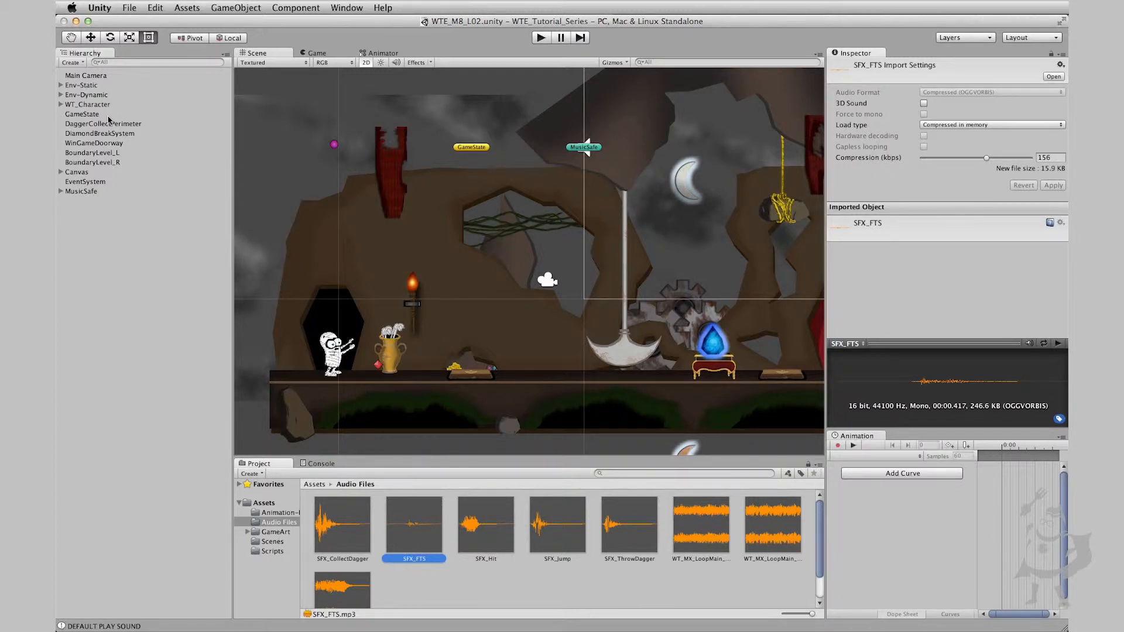
pyautogui.click(88, 104)
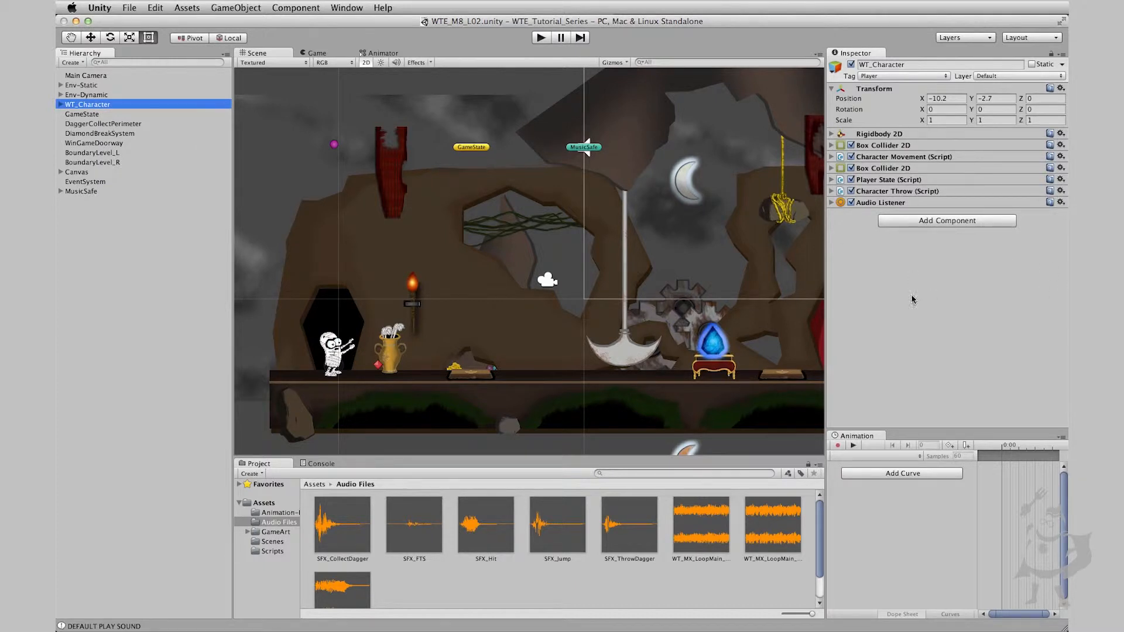
pyautogui.moveTo(841, 338)
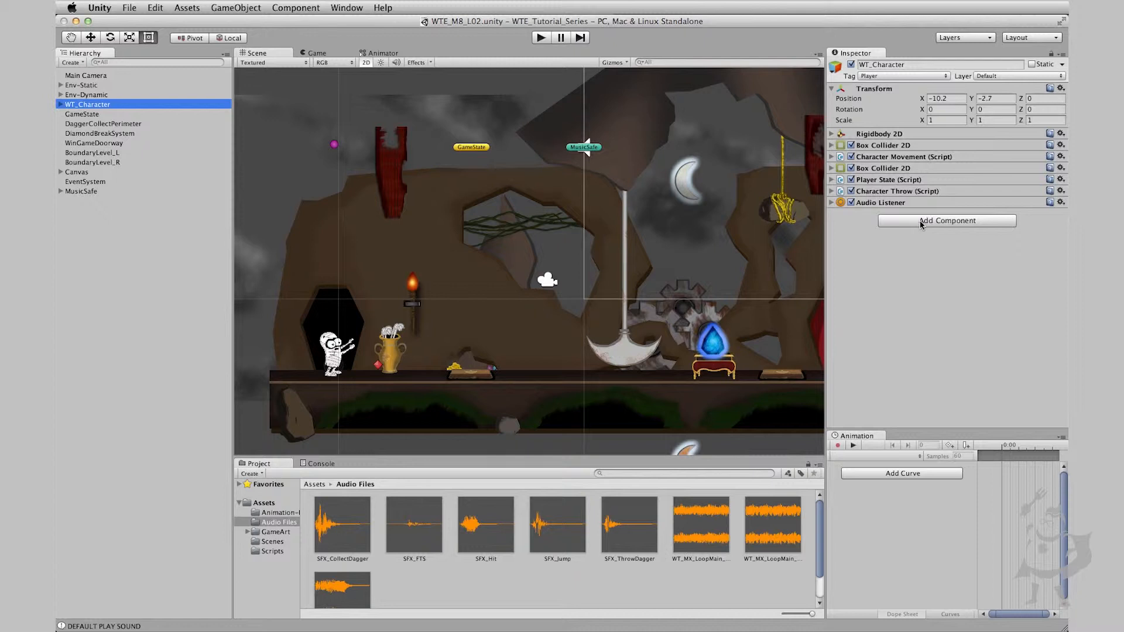
# Add an Audio Source to WT_Character with the SFX_FTS clip, Play On Awake off and Loop on
pyautogui.click(946, 220)
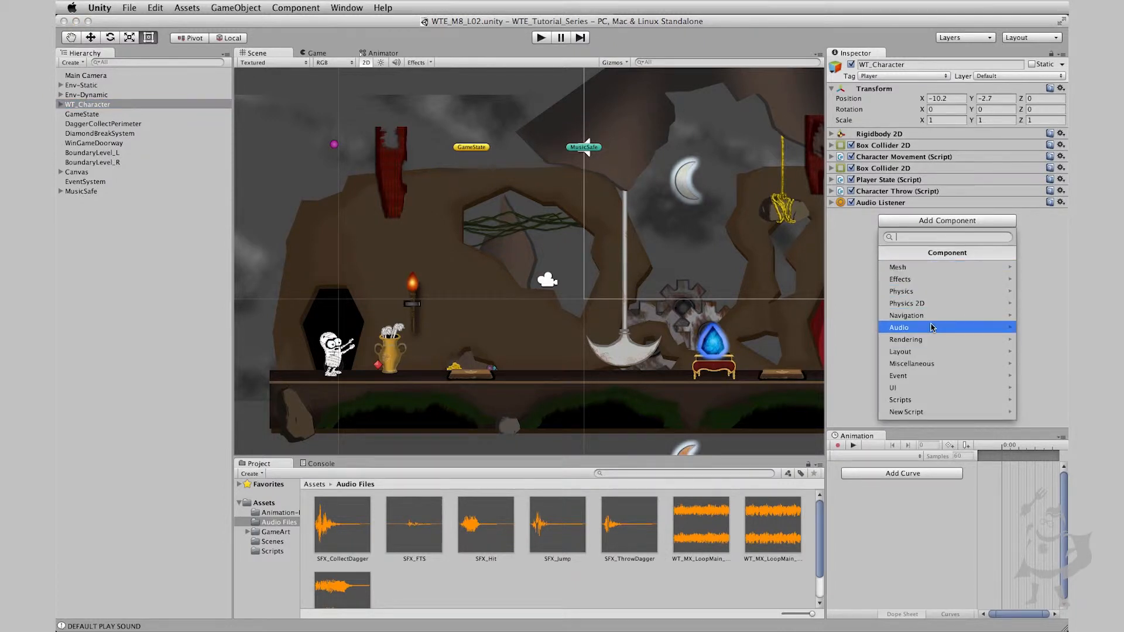
pyautogui.click(898, 327)
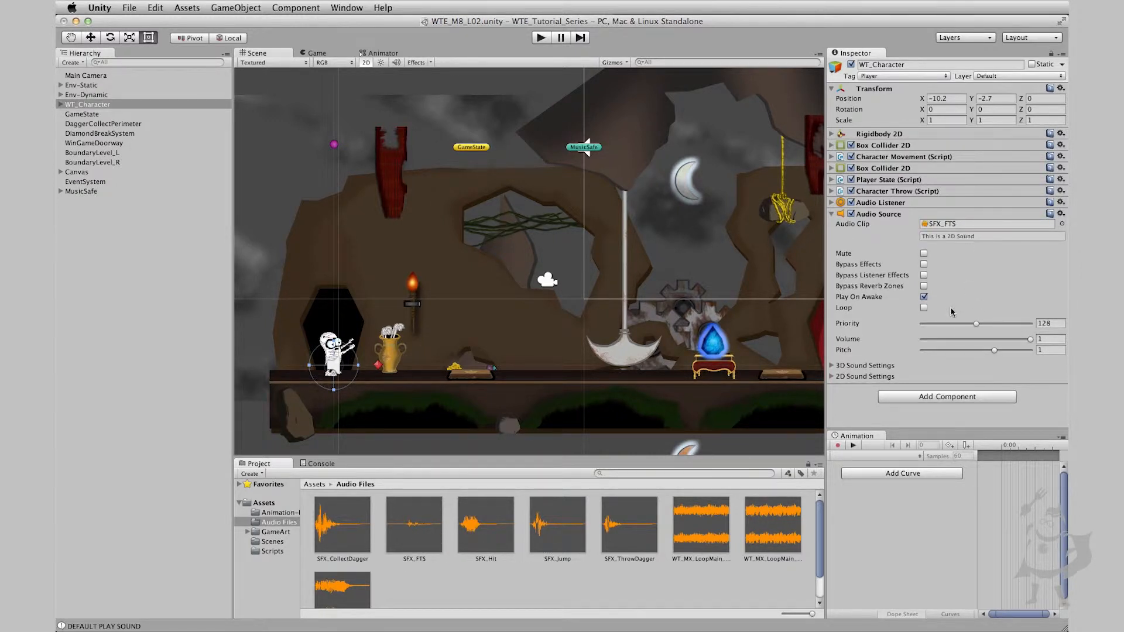
pyautogui.click(924, 296)
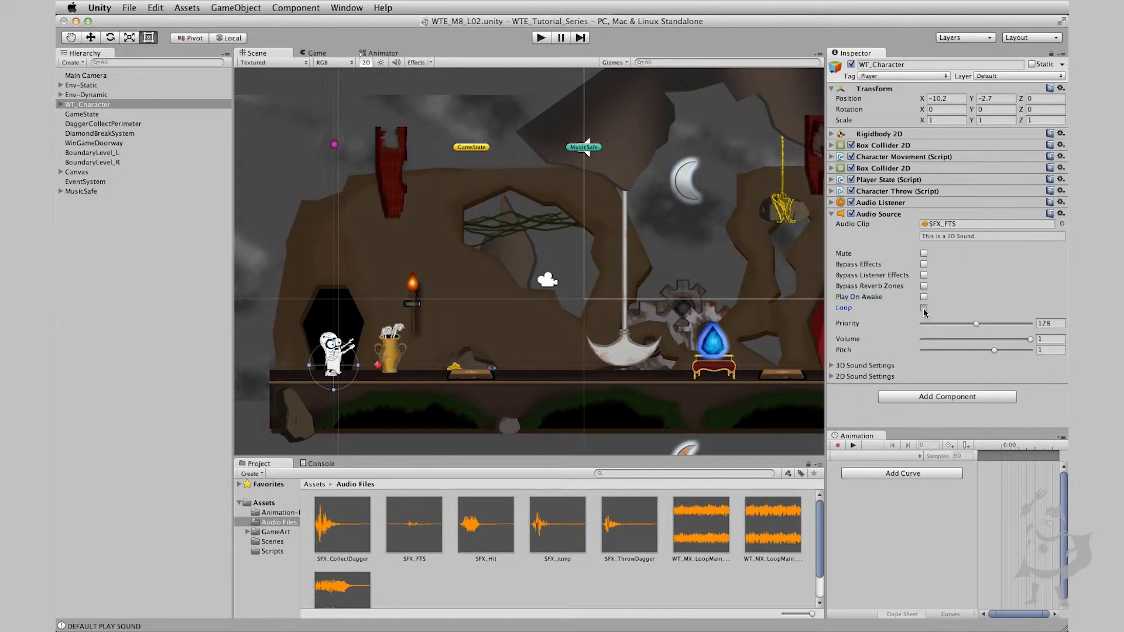
pyautogui.click(923, 308)
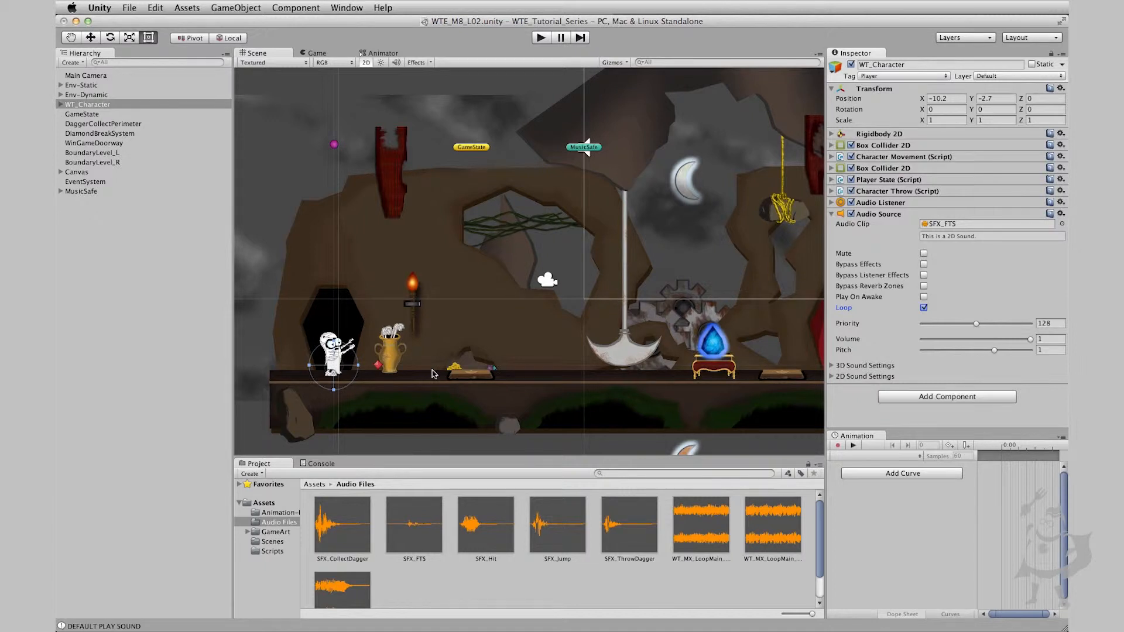
pyautogui.moveTo(445, 371)
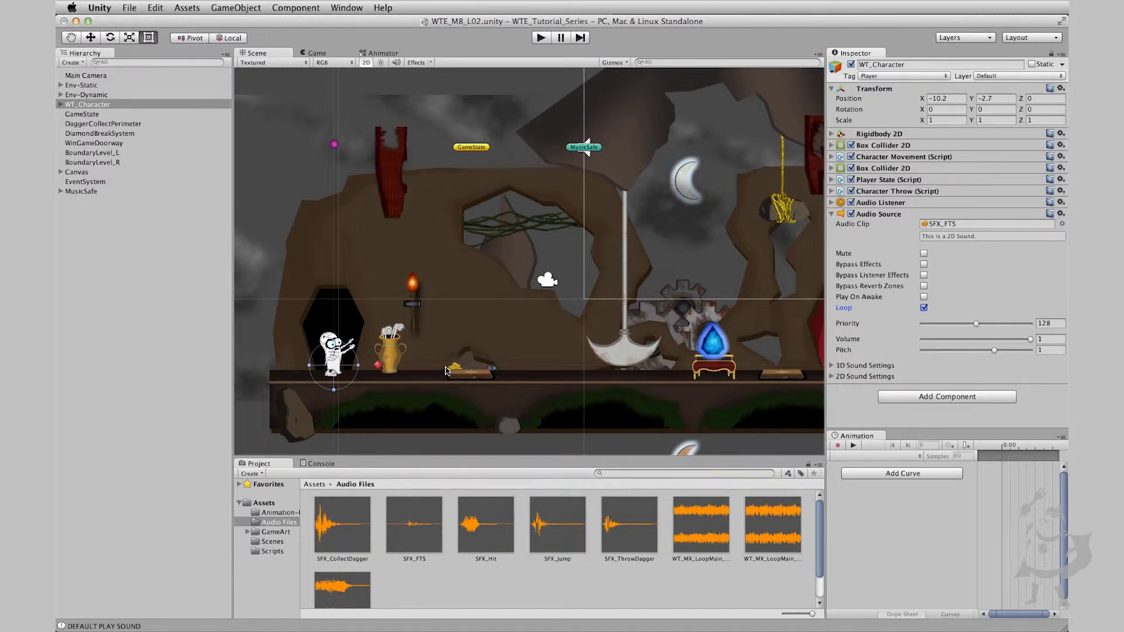
pyautogui.click(88, 104)
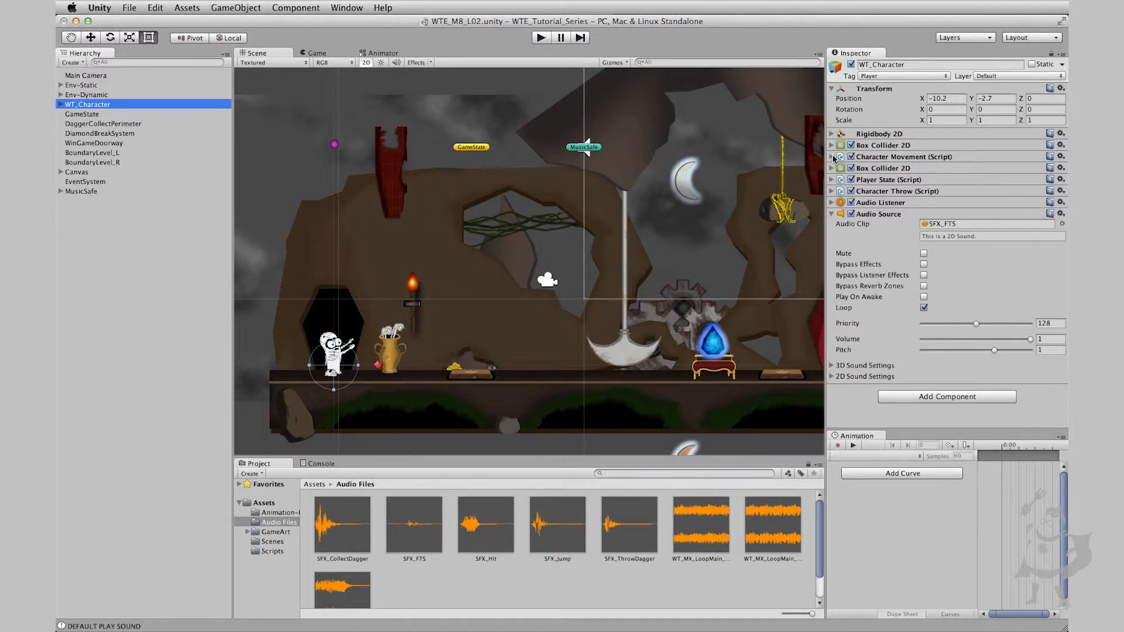
# Below DirectionSwitch, write a //FootStep Audio comment and an empty void PlayFootstepAudio () method
pyautogui.click(832, 155)
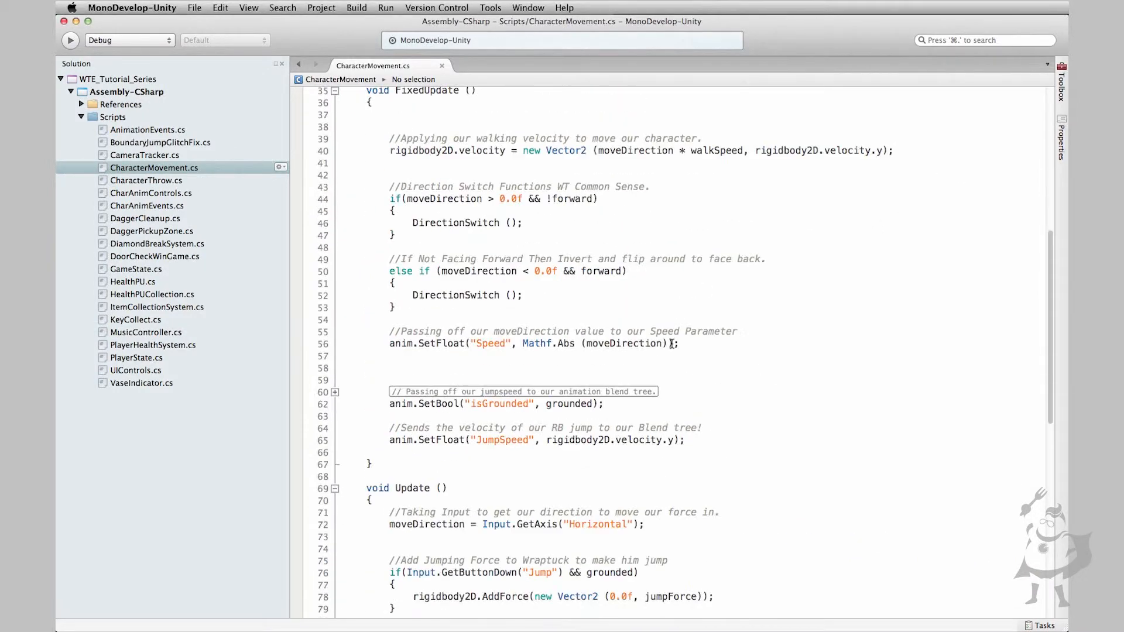
pyautogui.scroll(-3)
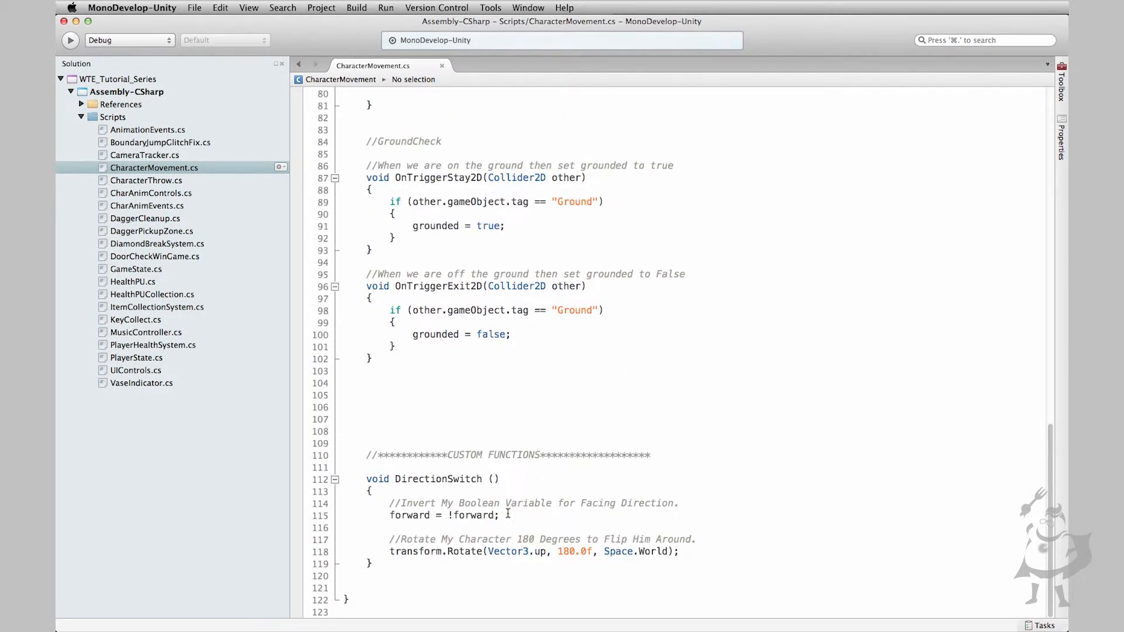
pyautogui.click(462, 576)
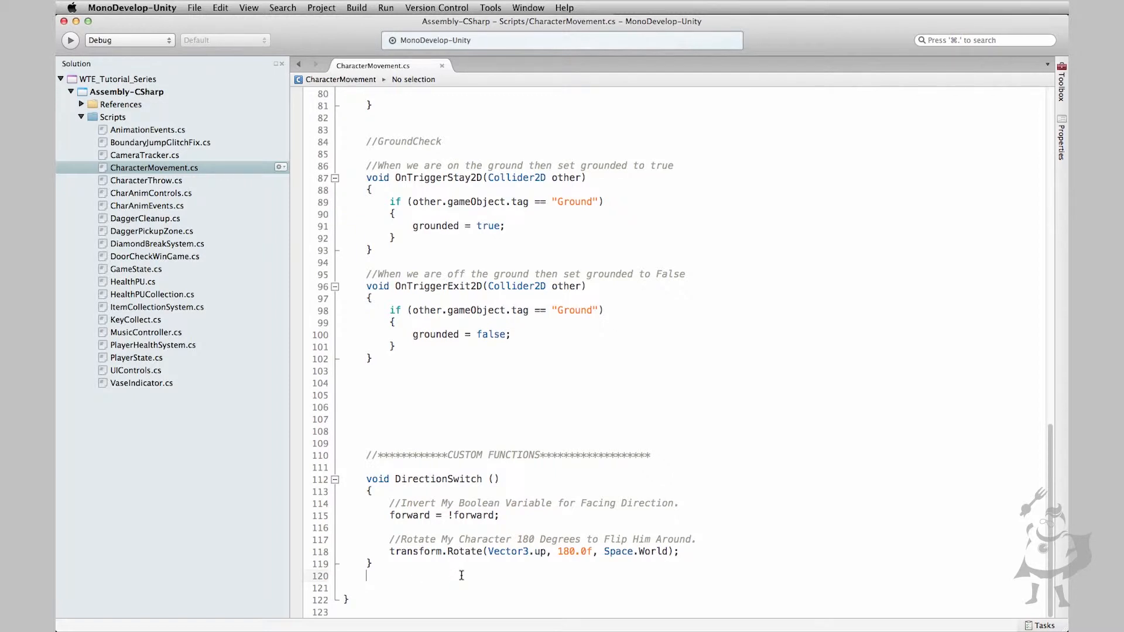
pyautogui.write('//Fo')
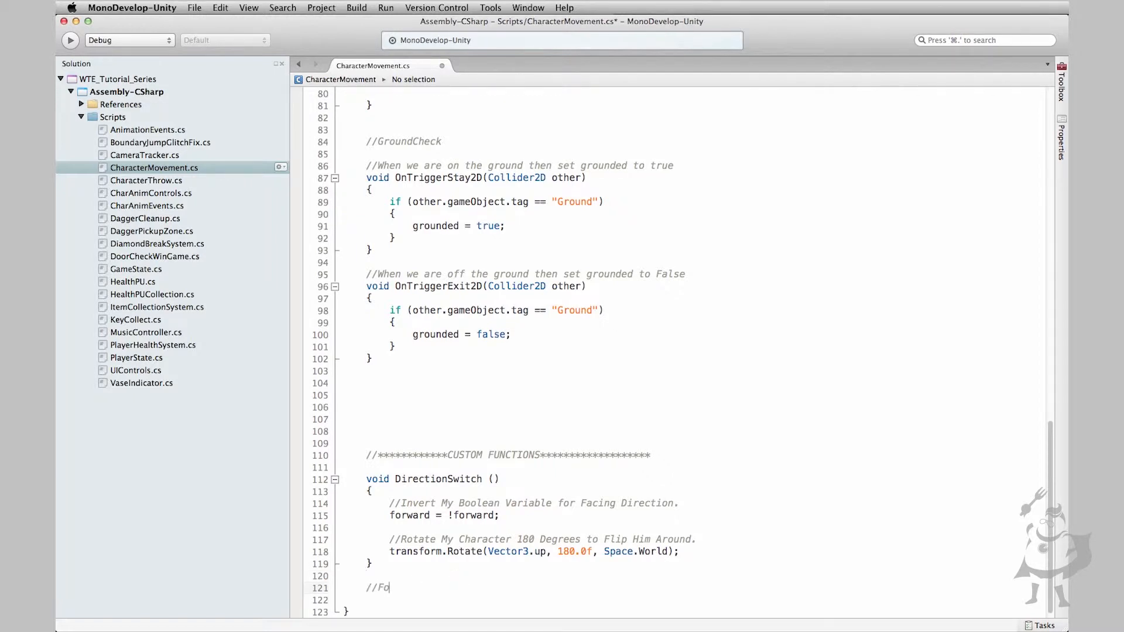
pyautogui.write('otStep A')
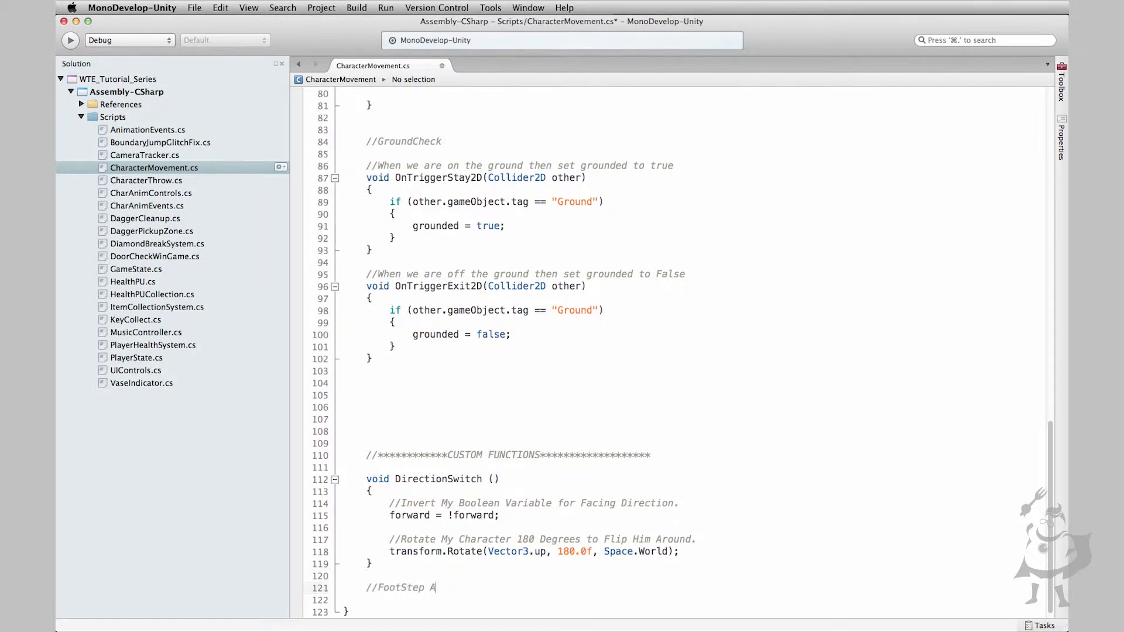
pyautogui.write('udio')
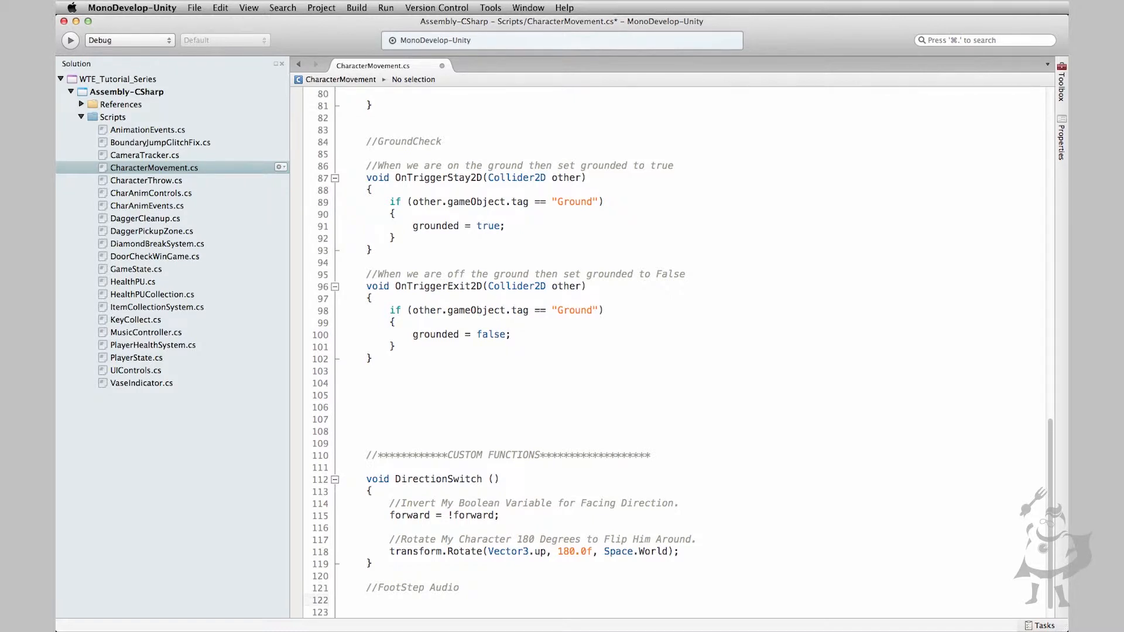
pyautogui.write('void')
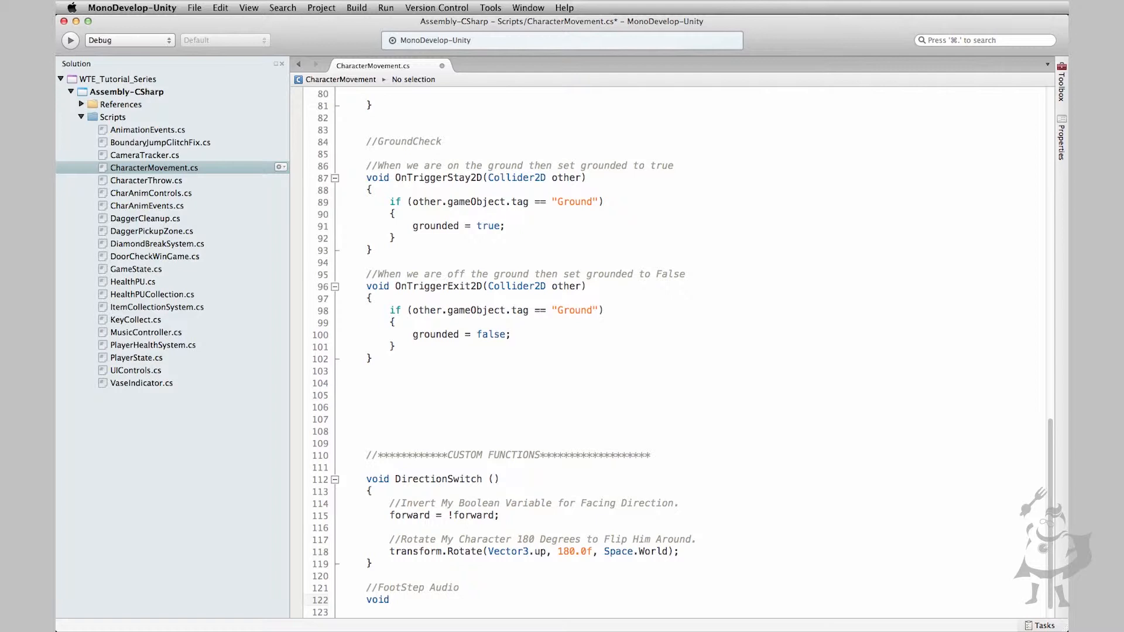
pyautogui.write('PlayFootstep')
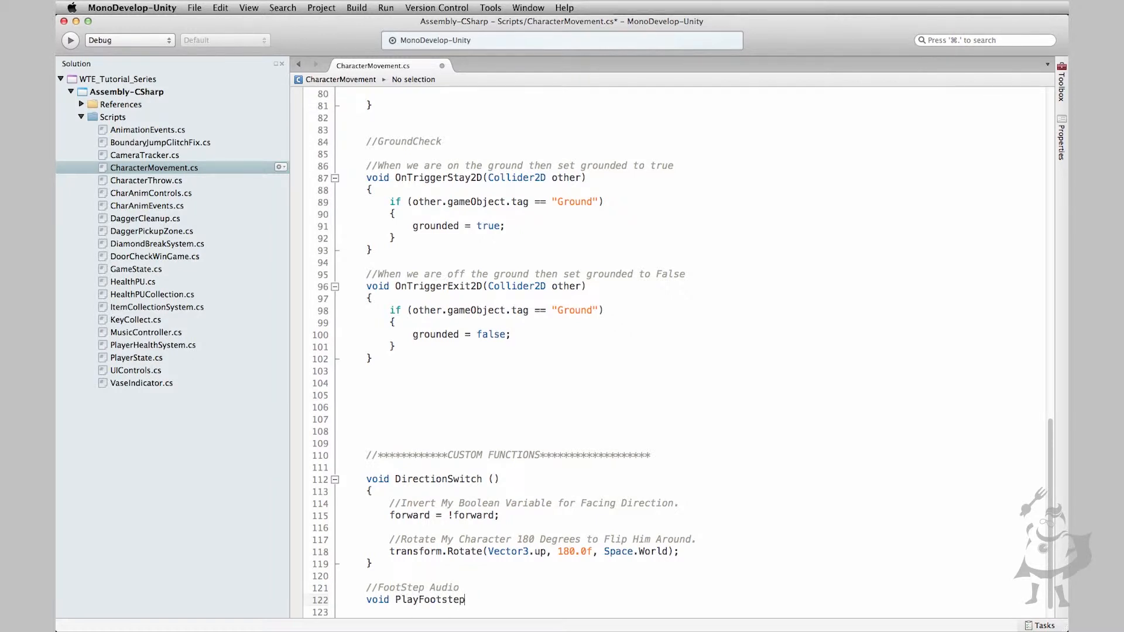
pyautogui.write('Audio')
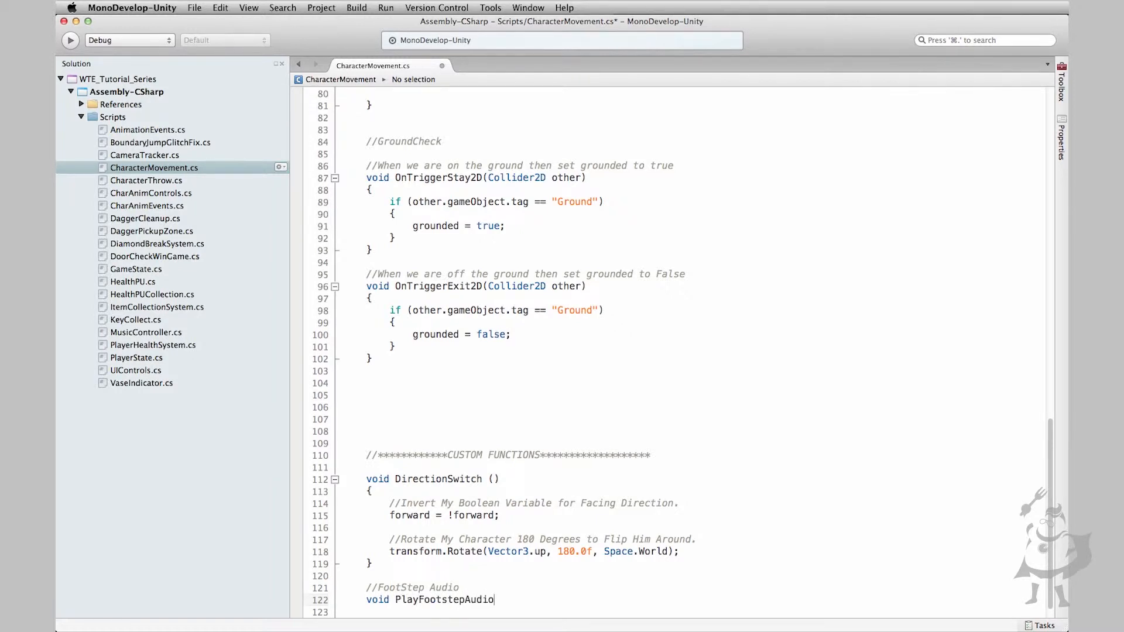
pyautogui.write('()')
pyautogui.click(675, 612)
pyautogui.write('{')
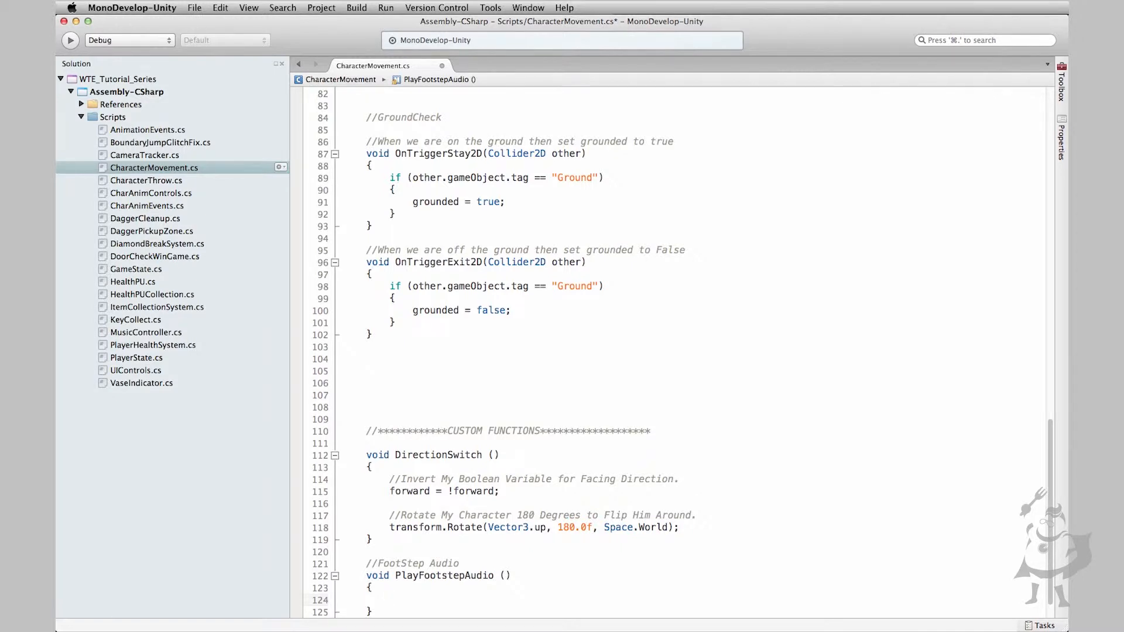
# Begin PlayFootstepAudio with an if (moveDirection != 0) moving check
pyautogui.click(389, 599)
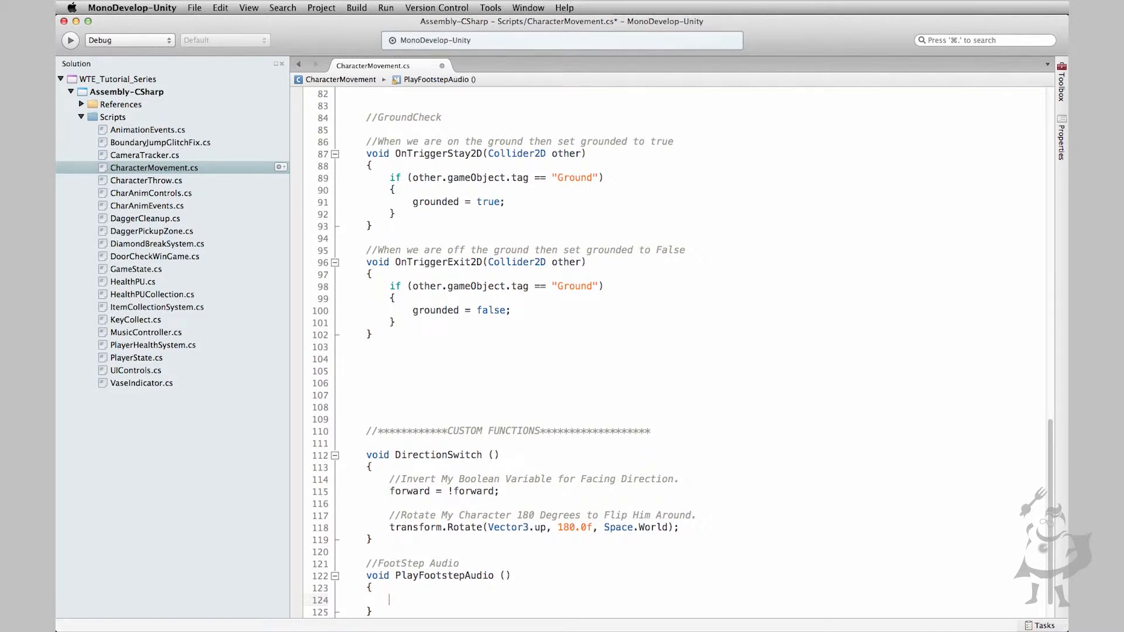
pyautogui.write('i')
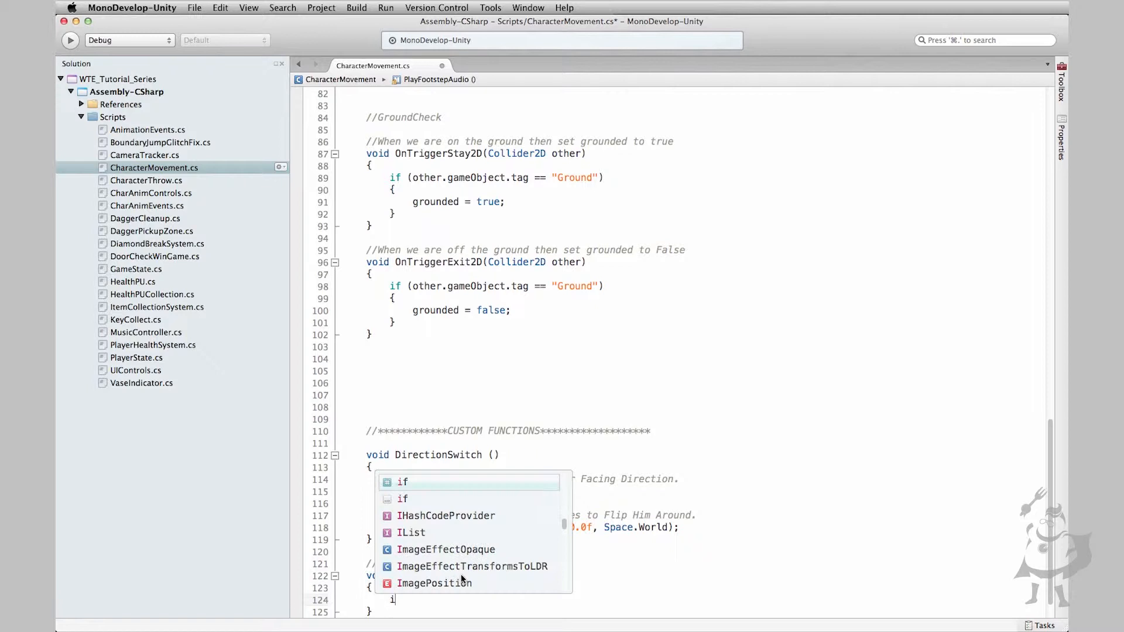
pyautogui.write('moveDirection')
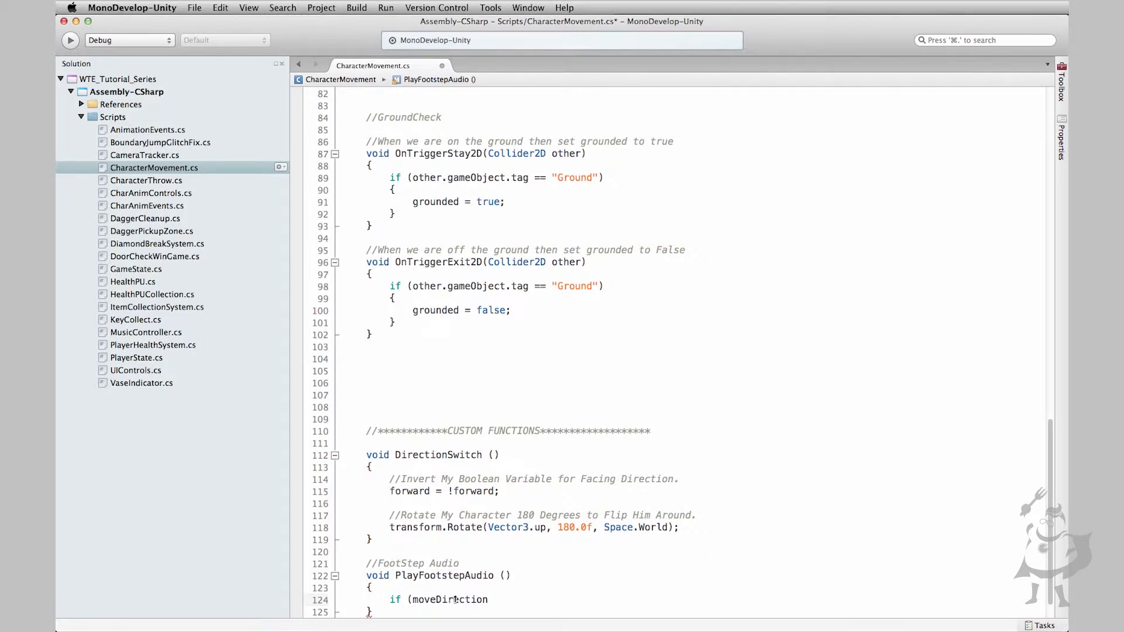
pyautogui.click(489, 599)
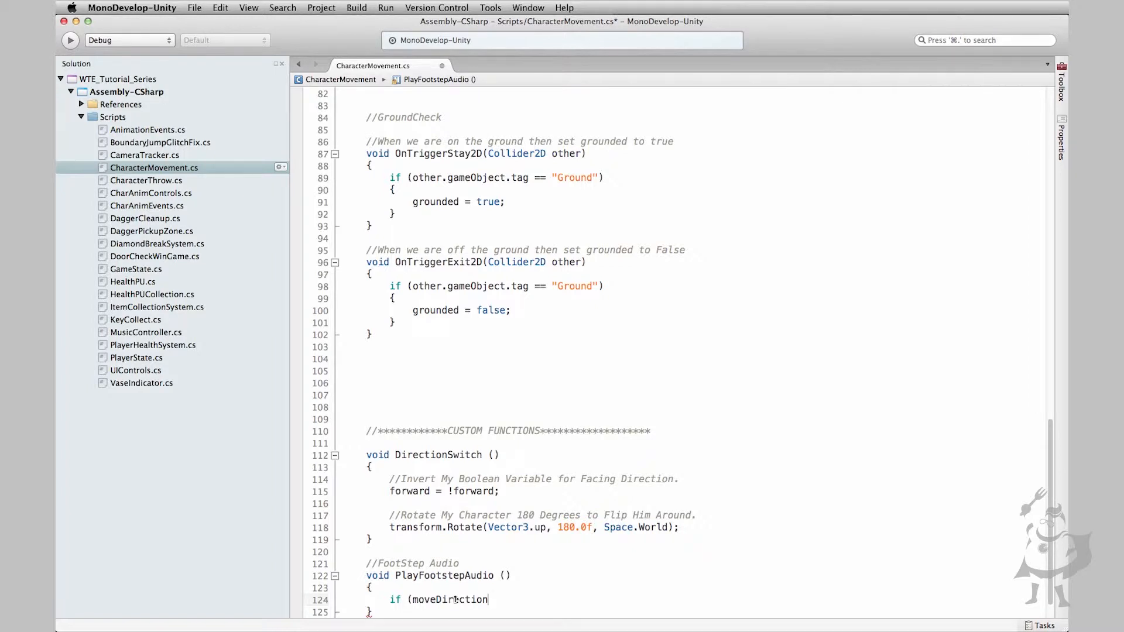
pyautogui.write('" "')
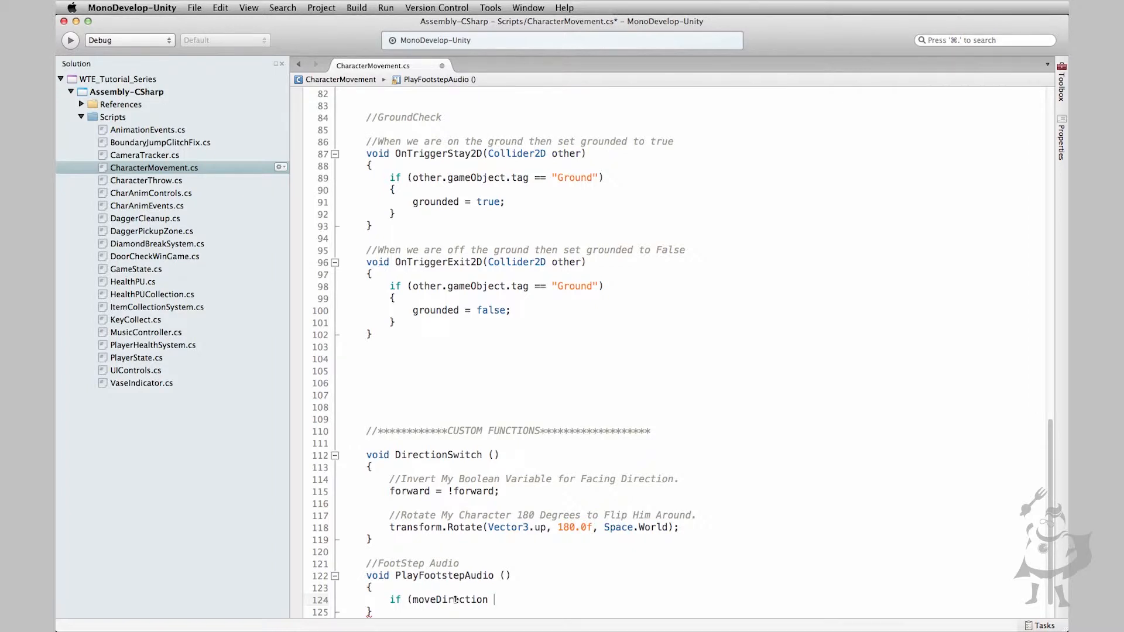
pyautogui.write('!')
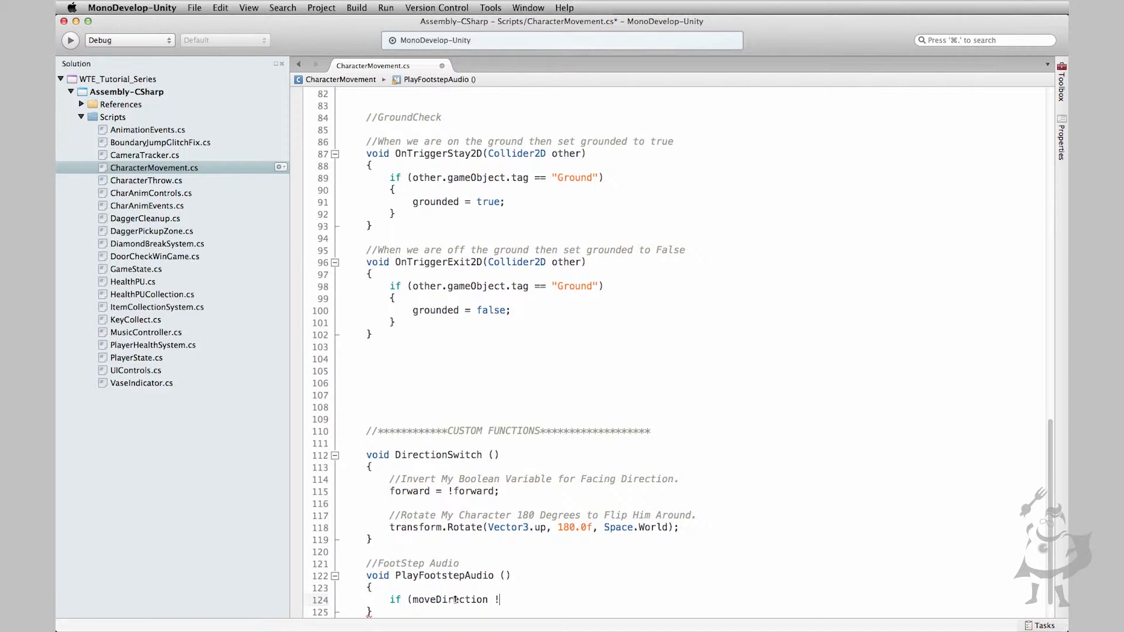
pyautogui.write('= 0)')
pyautogui.write('{')
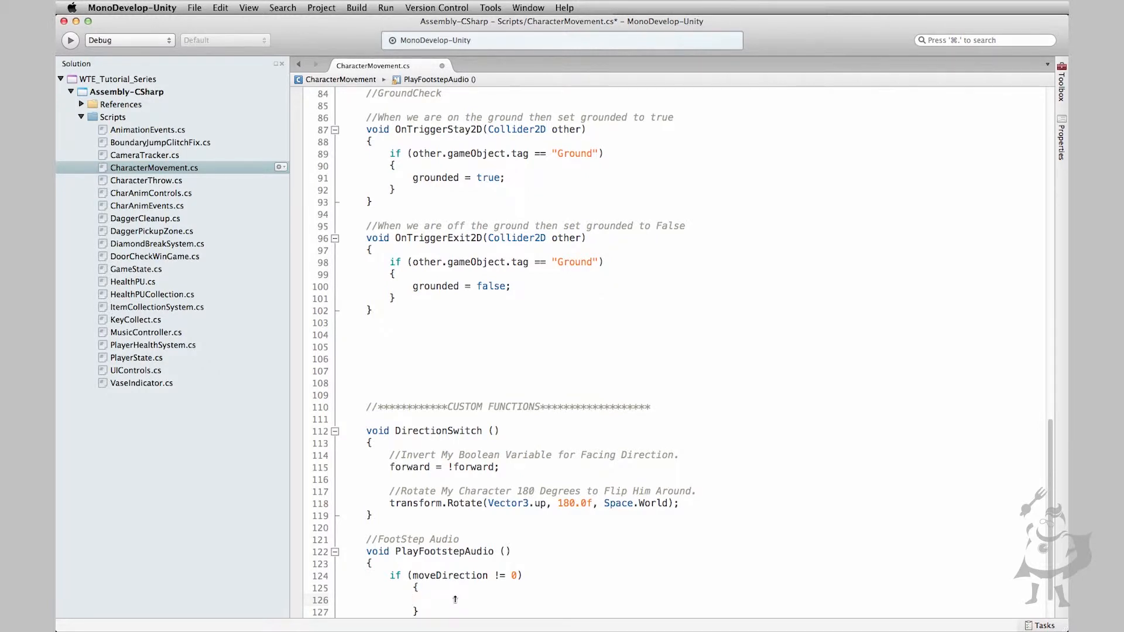
# Inside it, add if(!audio.isPlaying) { audio.Play (); } so the clip only starts once
pyautogui.write('if')
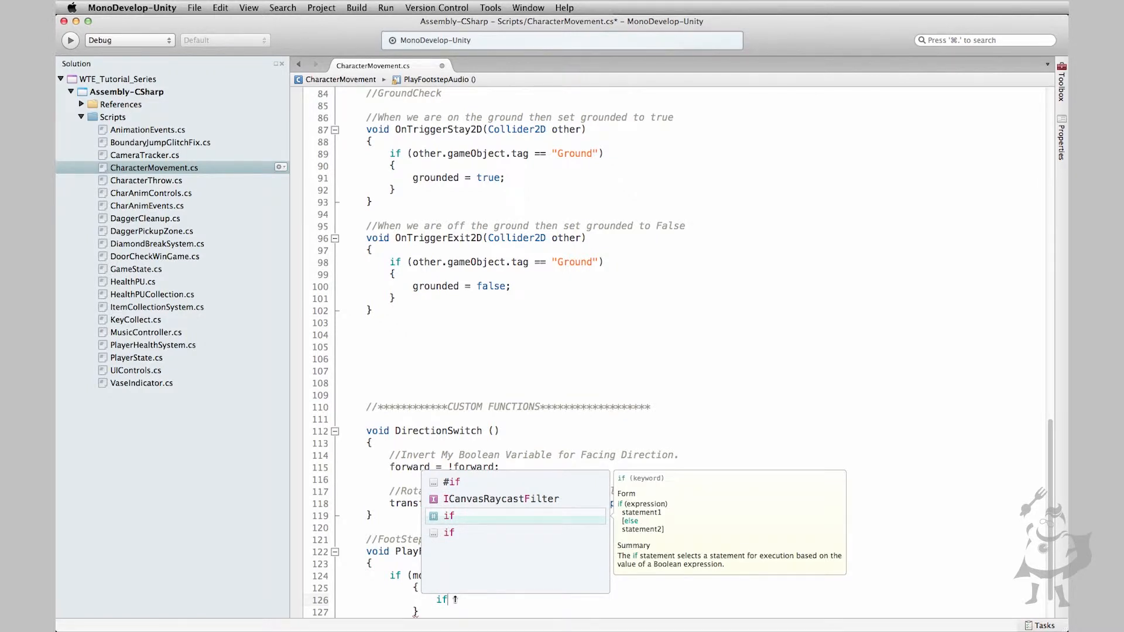
pyautogui.write('(audio')
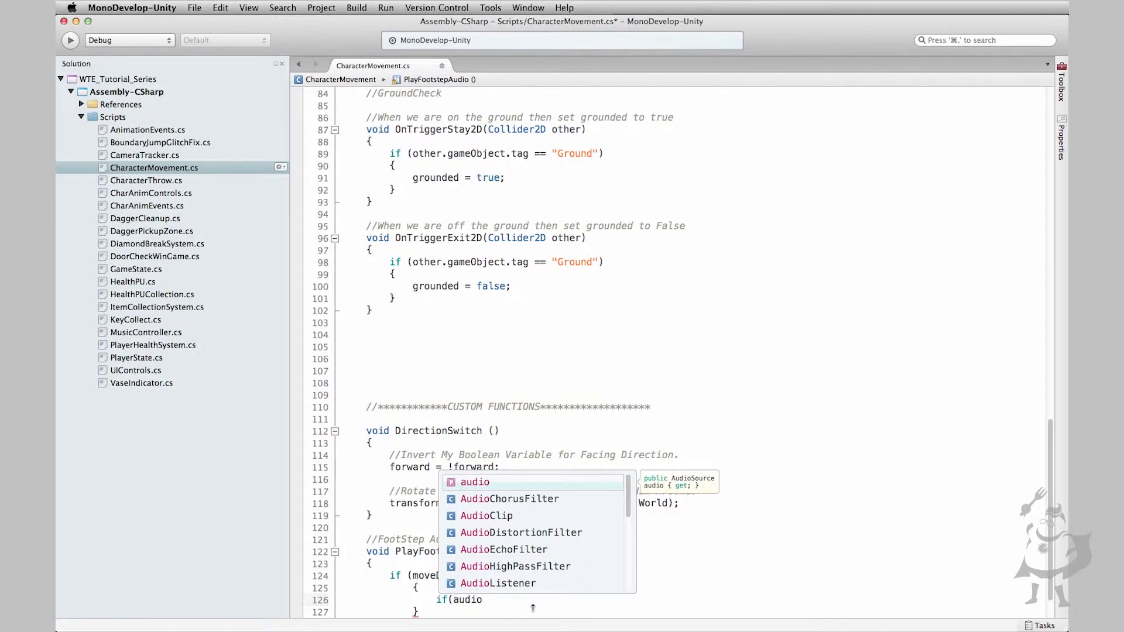
pyautogui.write('.isPlaying')
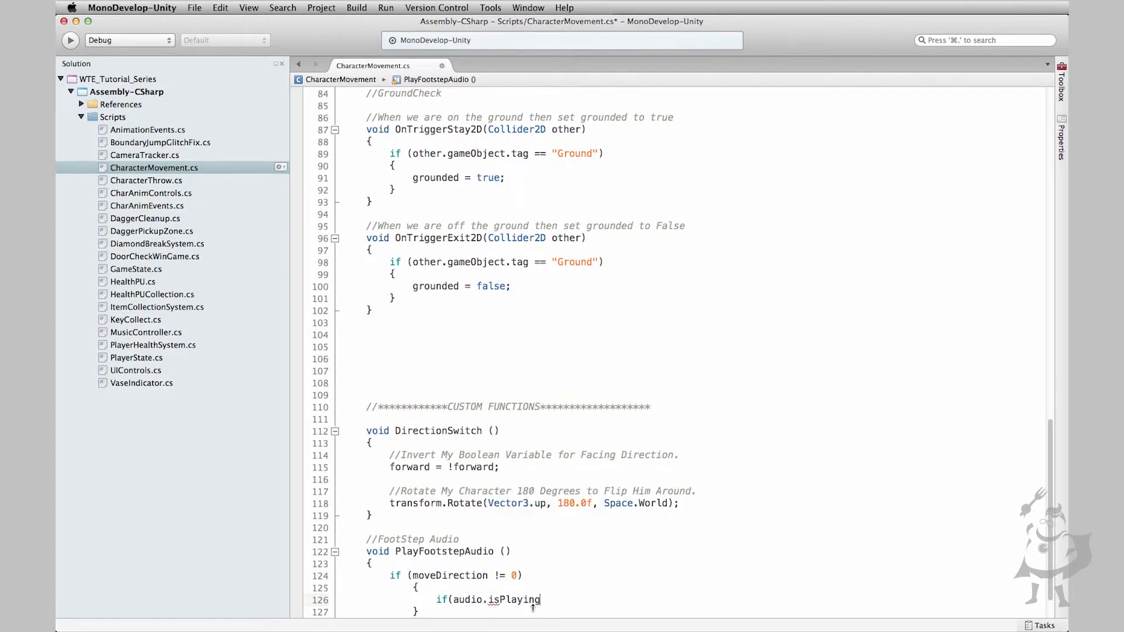
pyautogui.write(')')
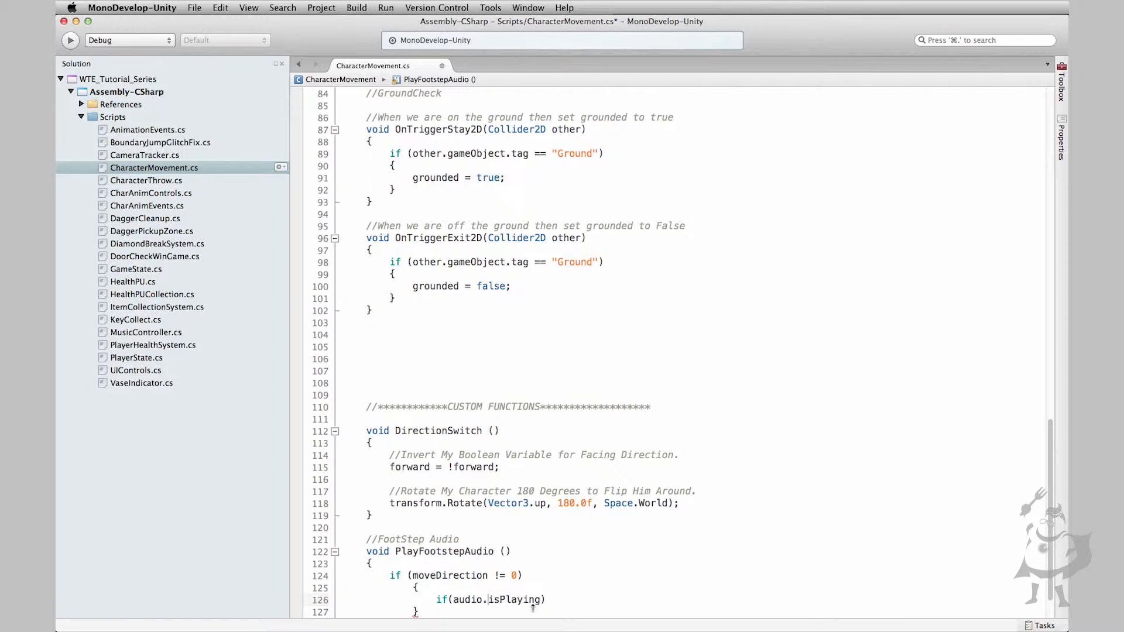
pyautogui.write('!')
pyautogui.write('{')
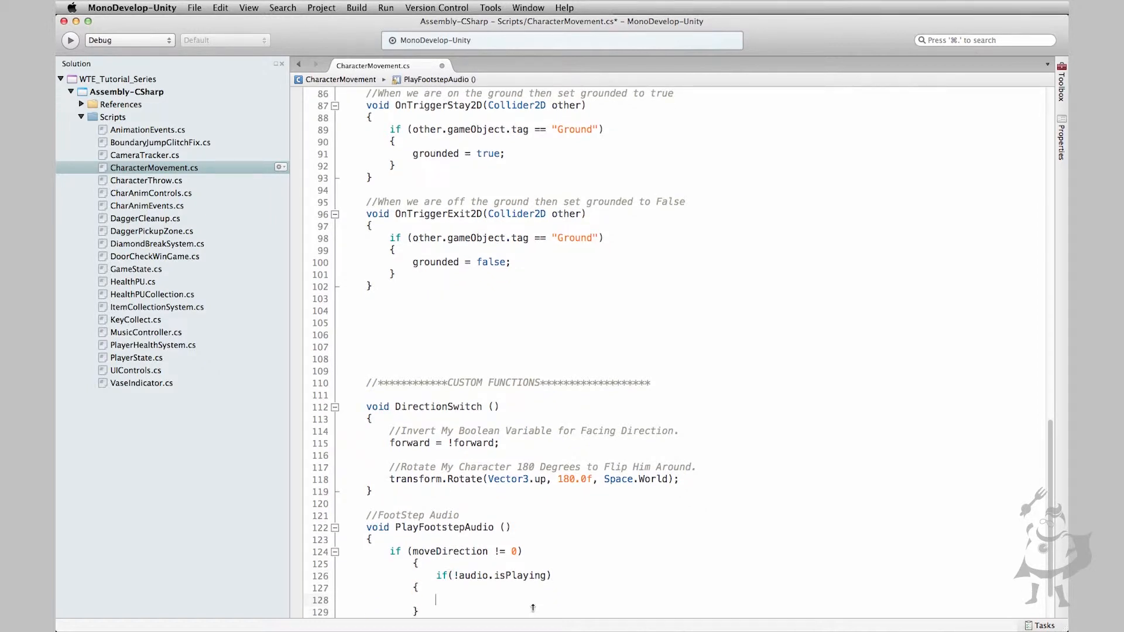
pyautogui.write('audio')
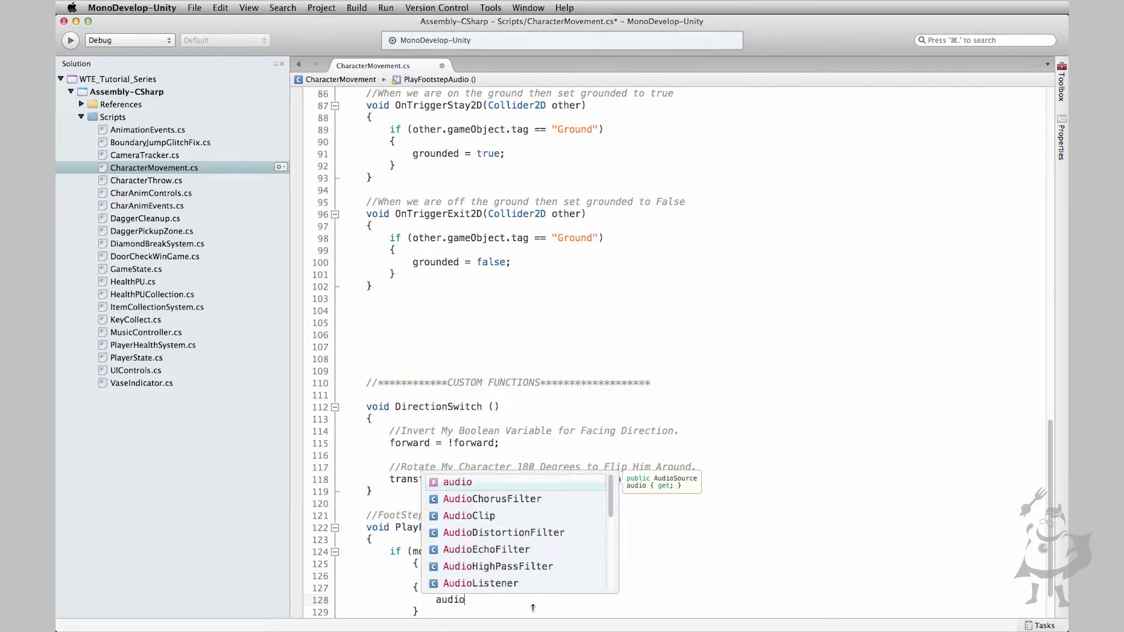
pyautogui.write('.Play ();')
pyautogui.click(680, 576)
pyautogui.write('if(!audio.isPlaying)')
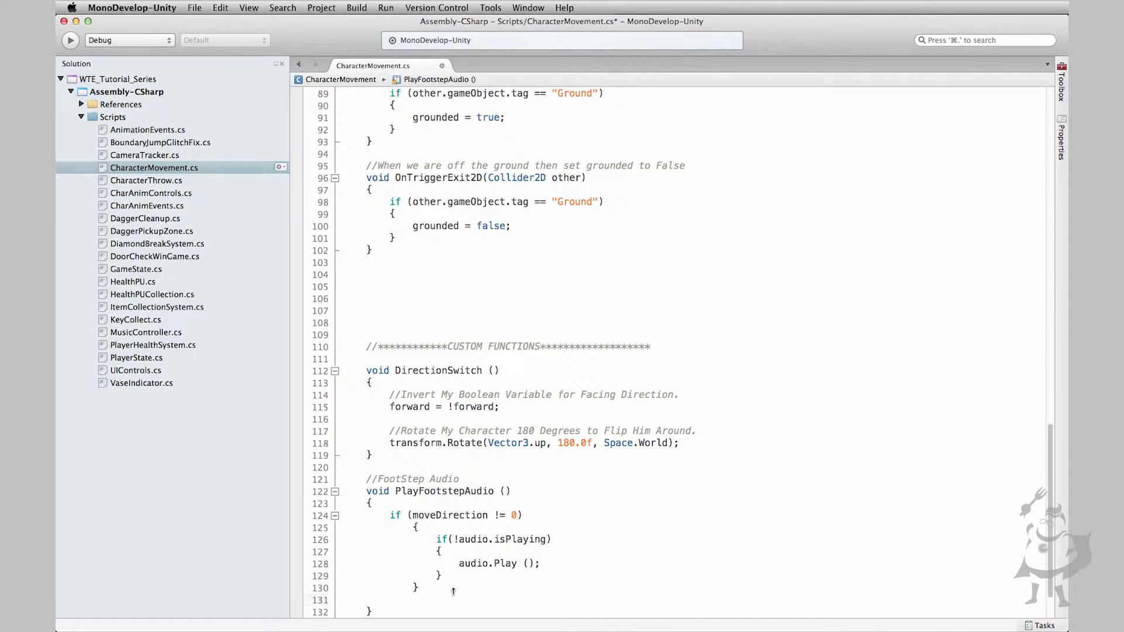
# Add an else branch calling audio.Stop() when the character isn't moving, closing the braces
pyautogui.click(389, 599)
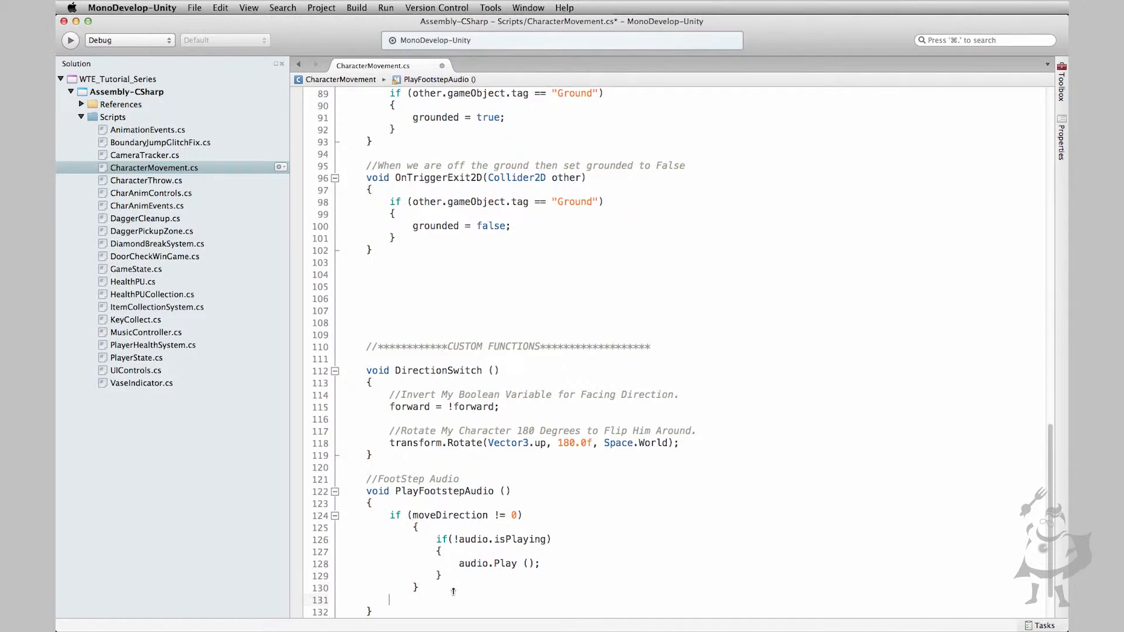
pyautogui.write('else')
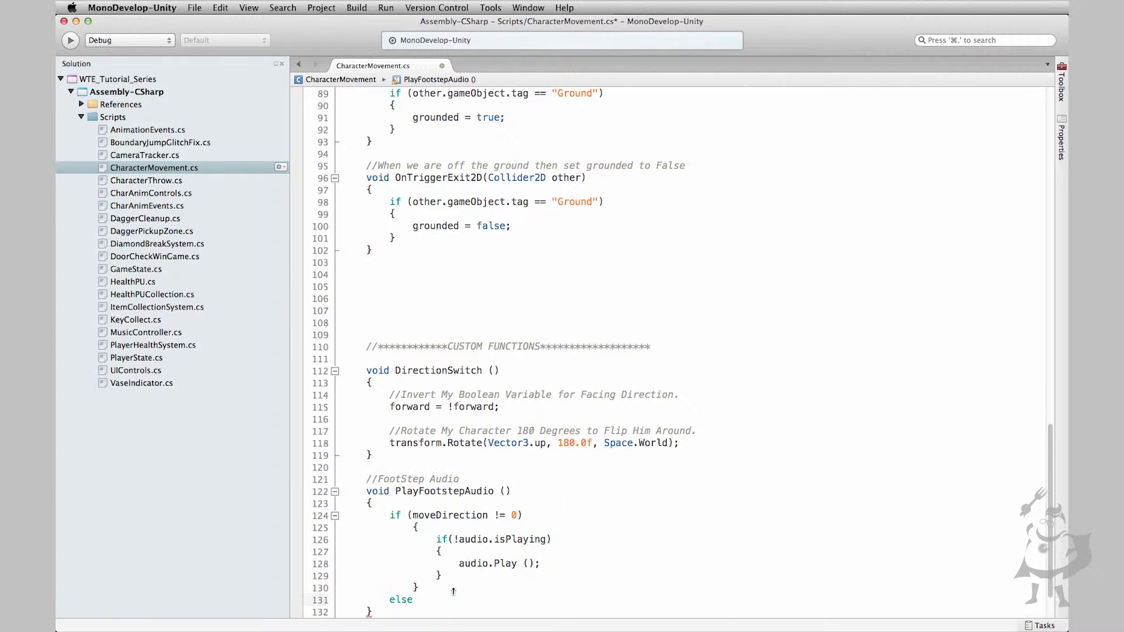
pyautogui.write('audio.Stop();')
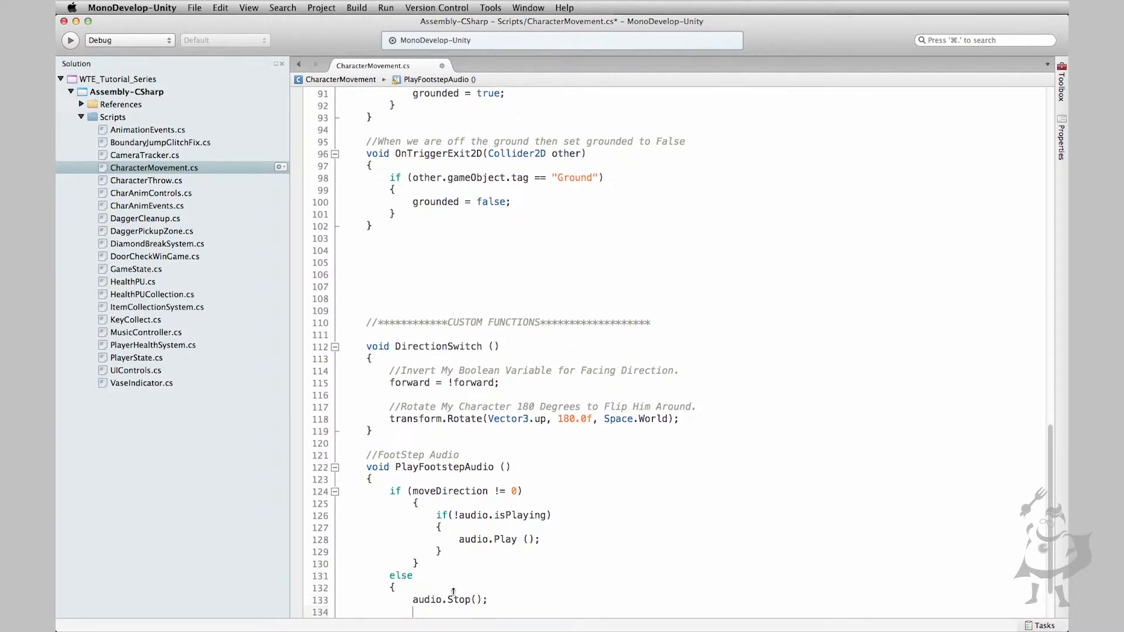
pyautogui.scroll(-3)
pyautogui.write('}')
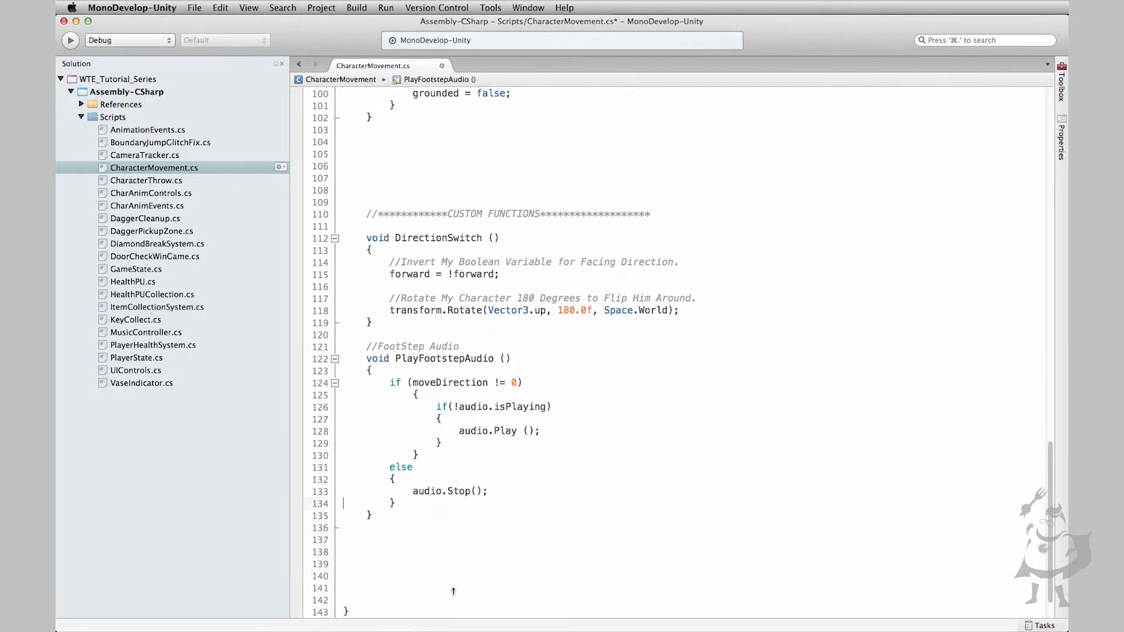
pyautogui.click(366, 455)
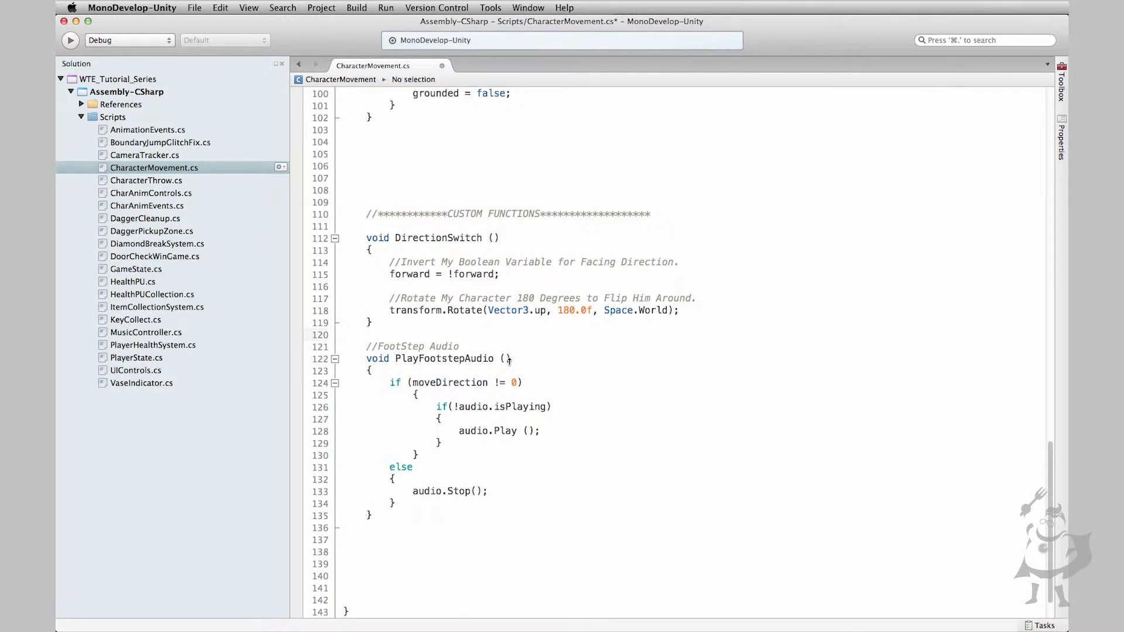
# Comment the moving check, the not-already-playing (FTS) check and the Play Audio call
pyautogui.click(507, 358)
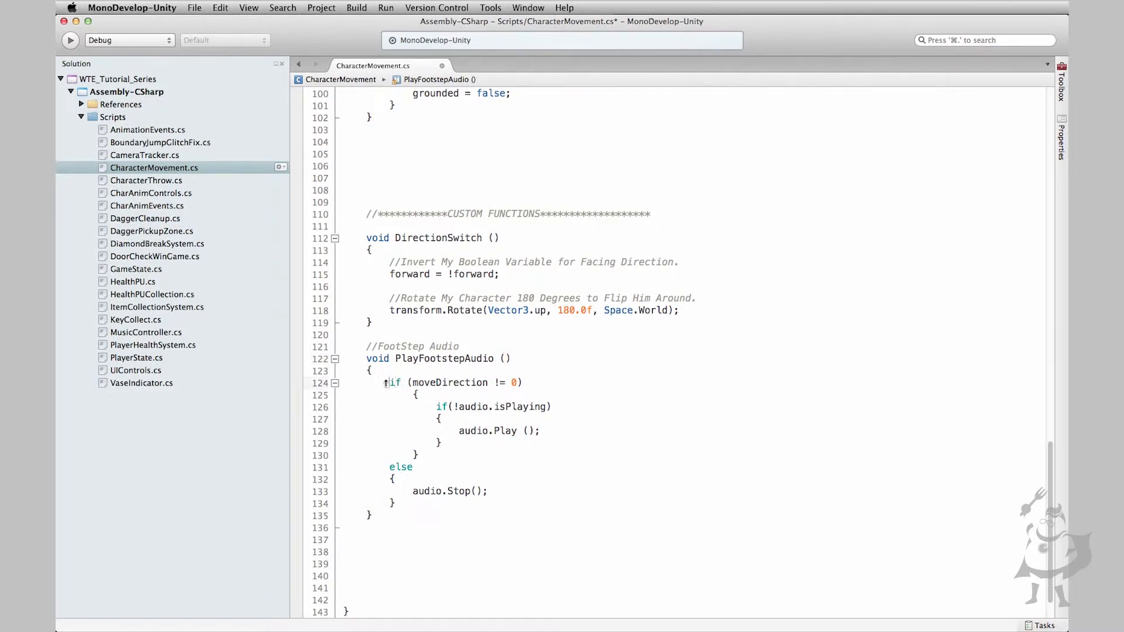
pyautogui.doubleClick(455, 381)
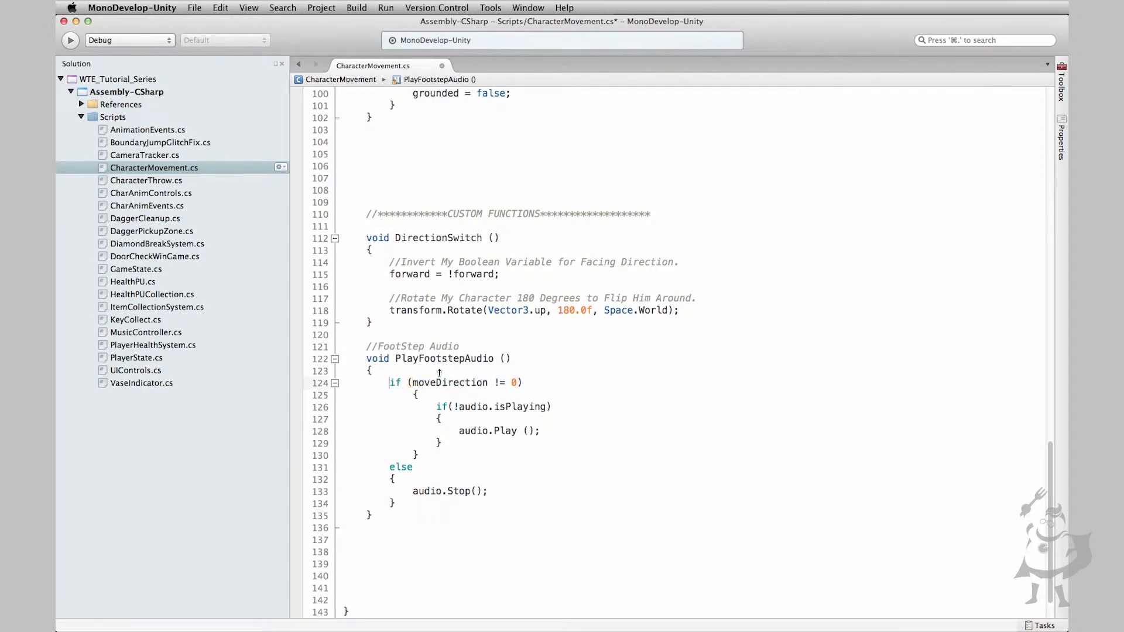
pyautogui.write('//If d')
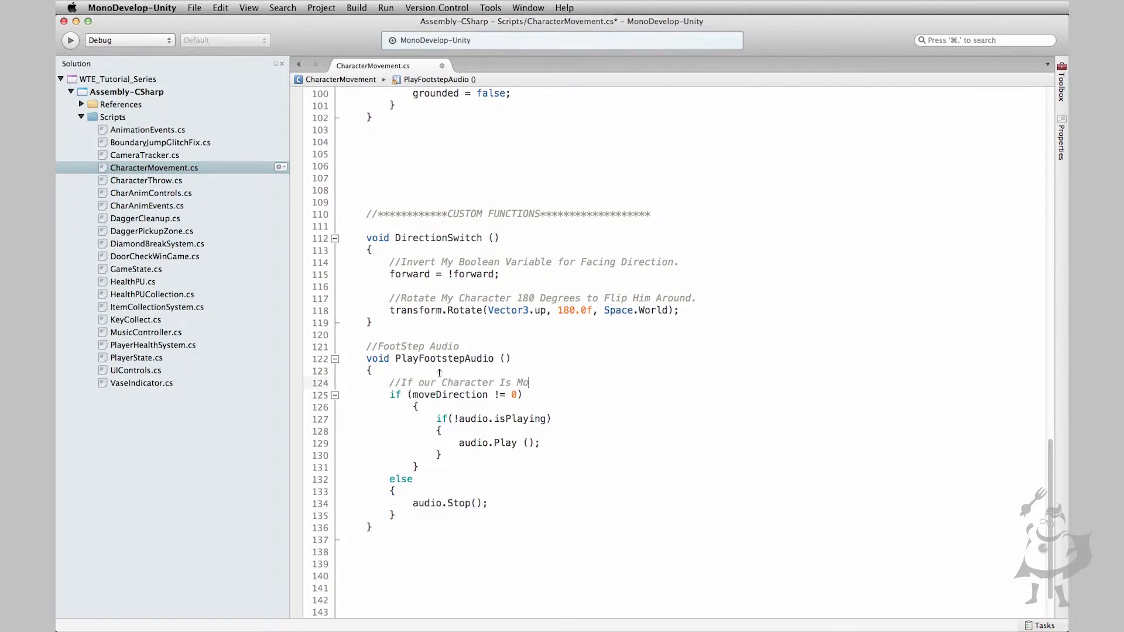
pyautogui.write('ving')
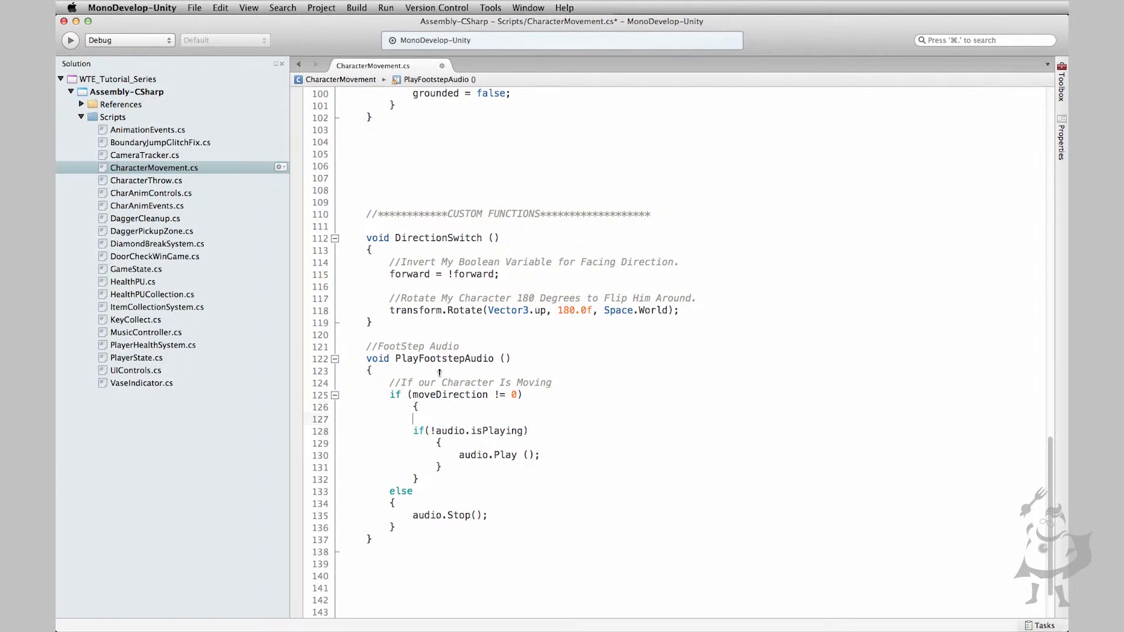
pyautogui.write('//A')
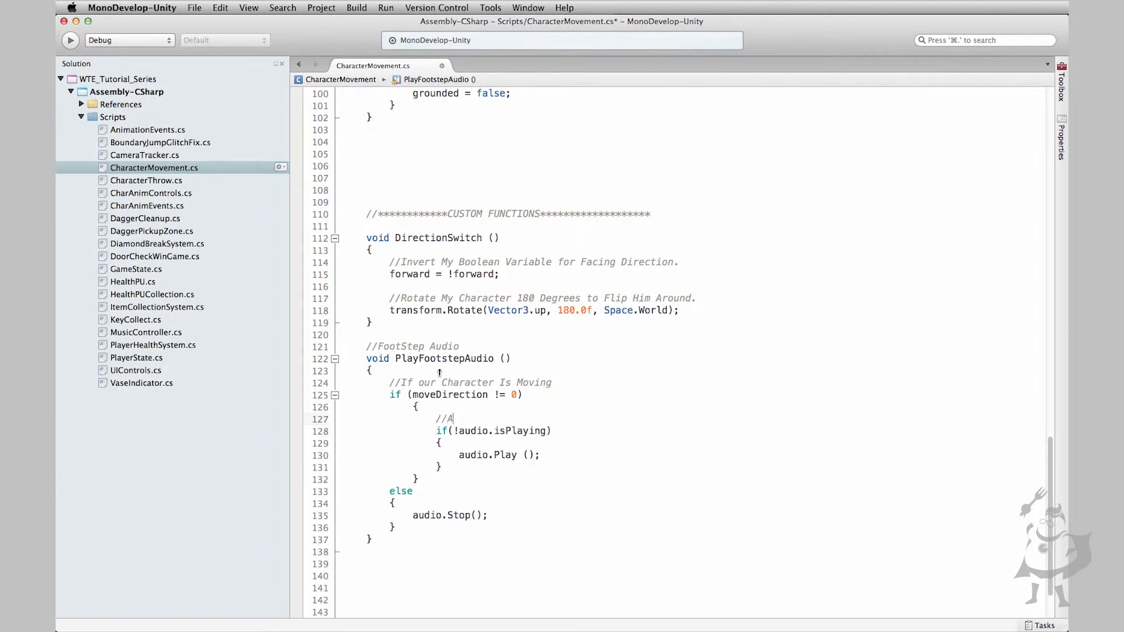
pyautogui.write('nd')
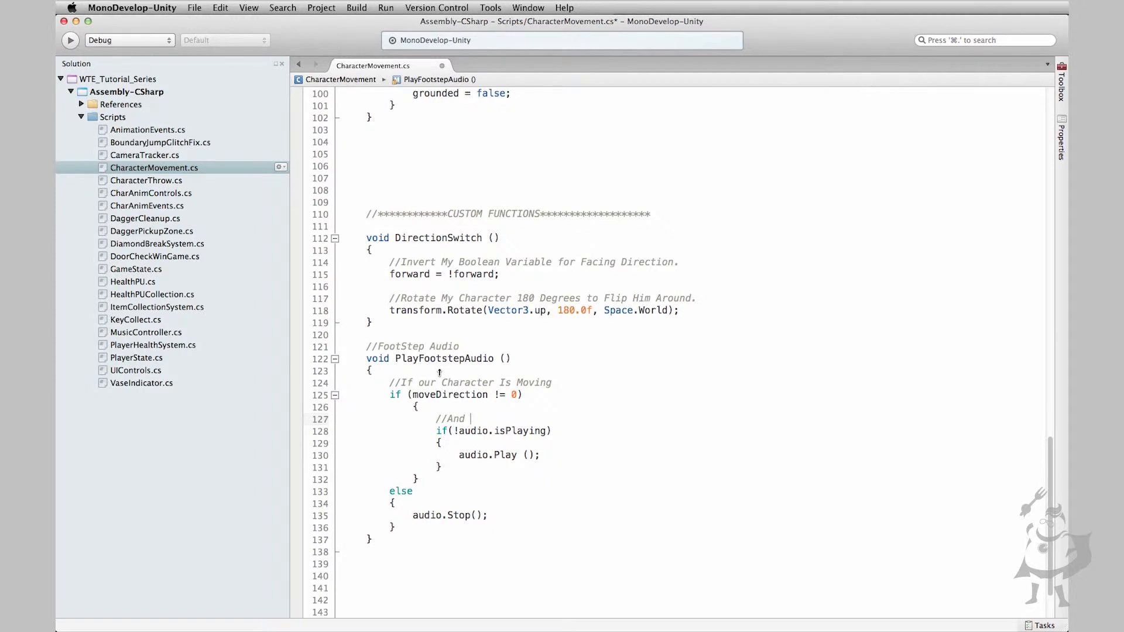
pyautogui.write('If Audio')
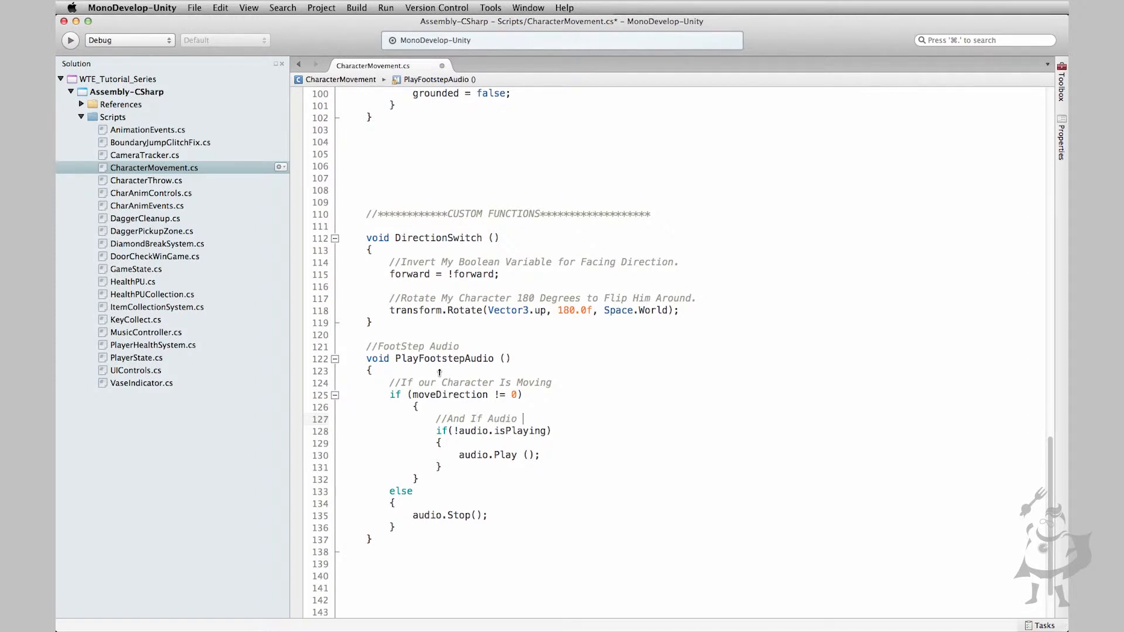
pyautogui.write('Is Not Playing Attached to this character')
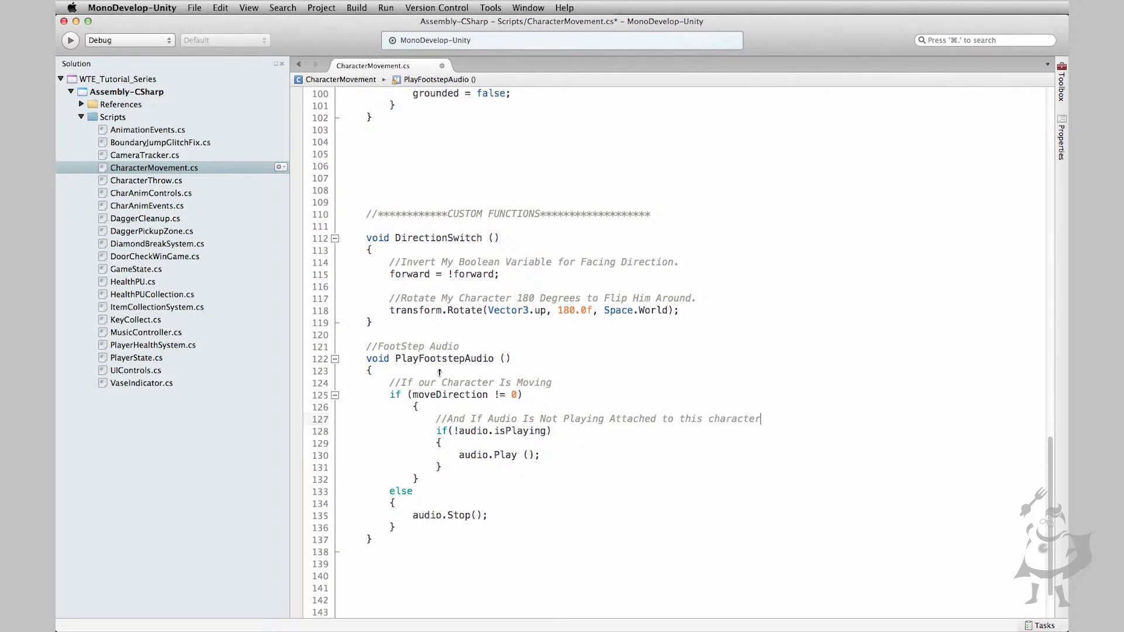
pyautogui.write('(FTS')
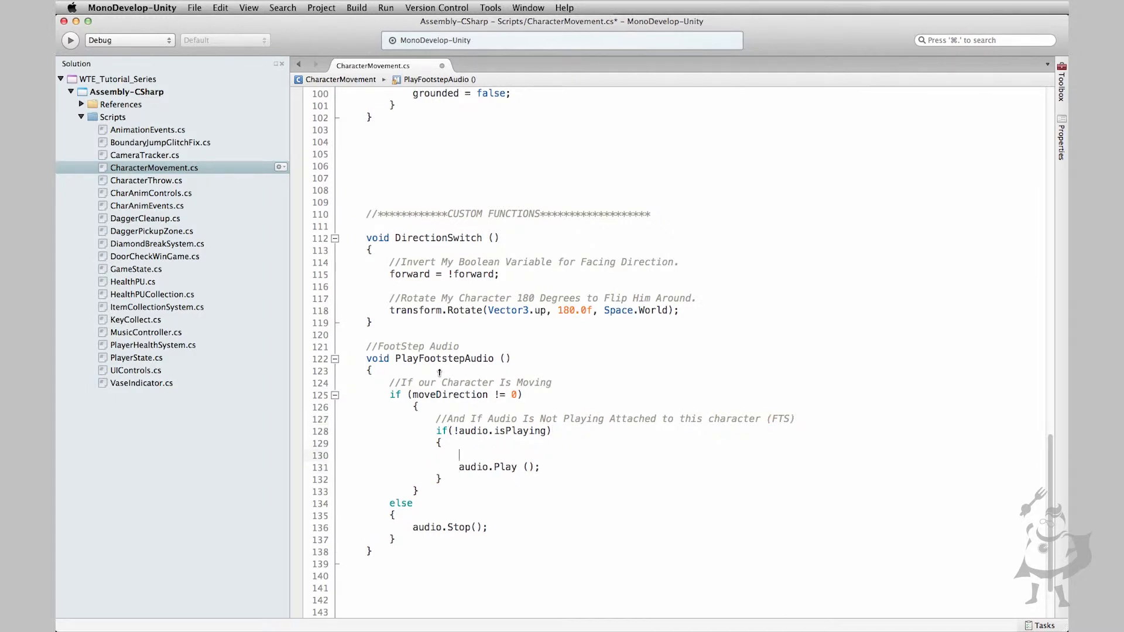
pyautogui.write('//Play Audio!')
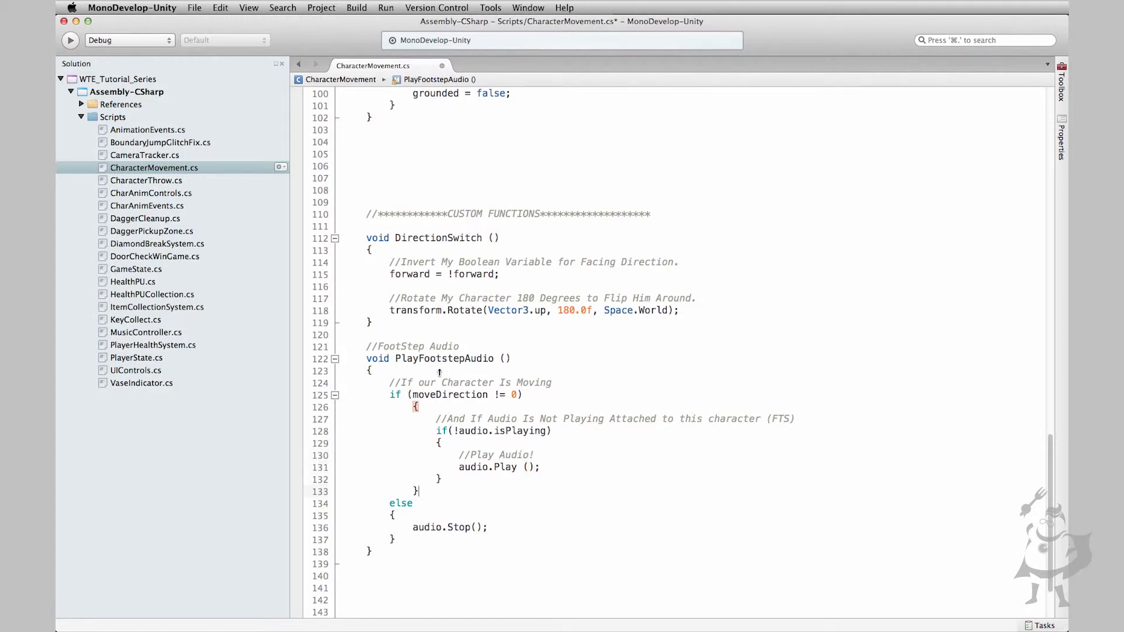
# Add a '//If Hes Not Moving STOP AUDIO PLAYBACK!' comment above the else branch
pyautogui.press('Return')
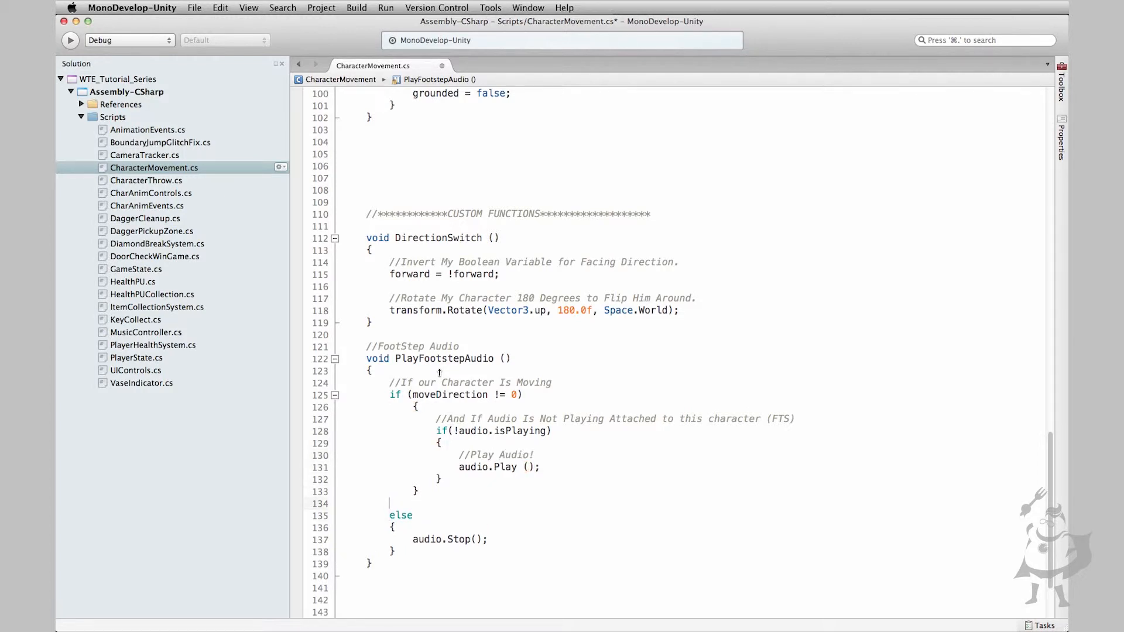
pyautogui.write('//If H')
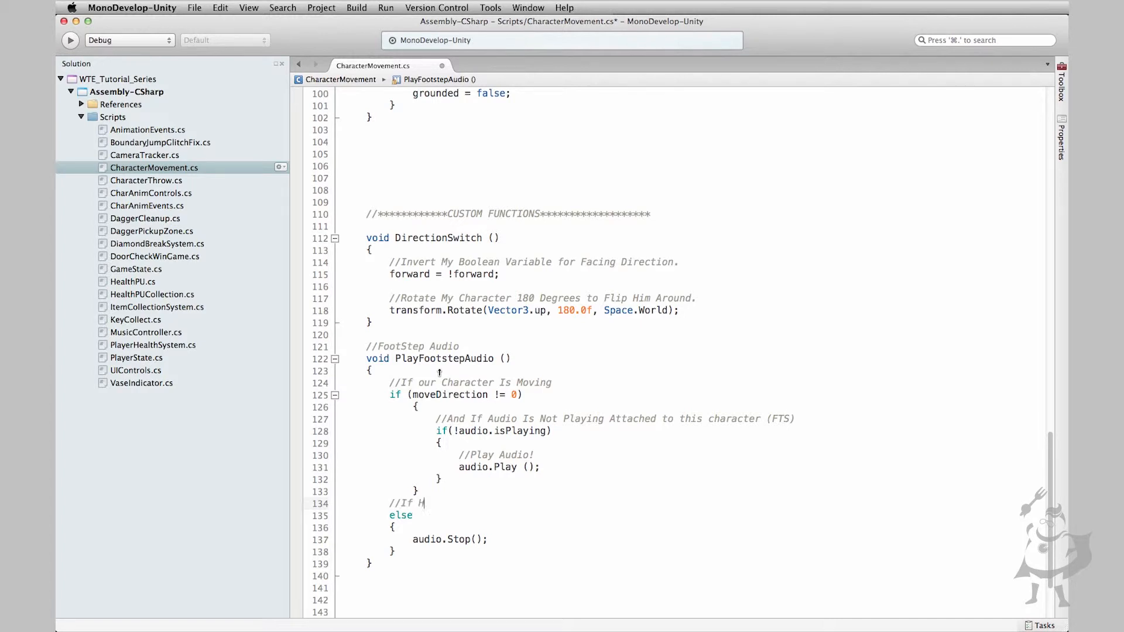
pyautogui.write('es Not')
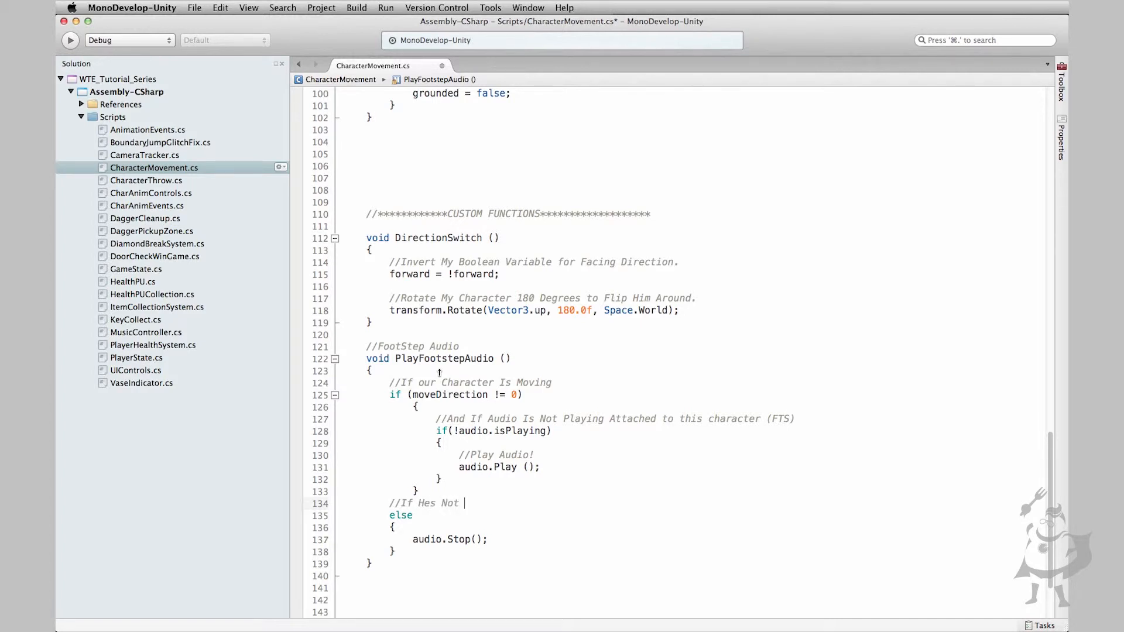
pyautogui.write('Moving S')
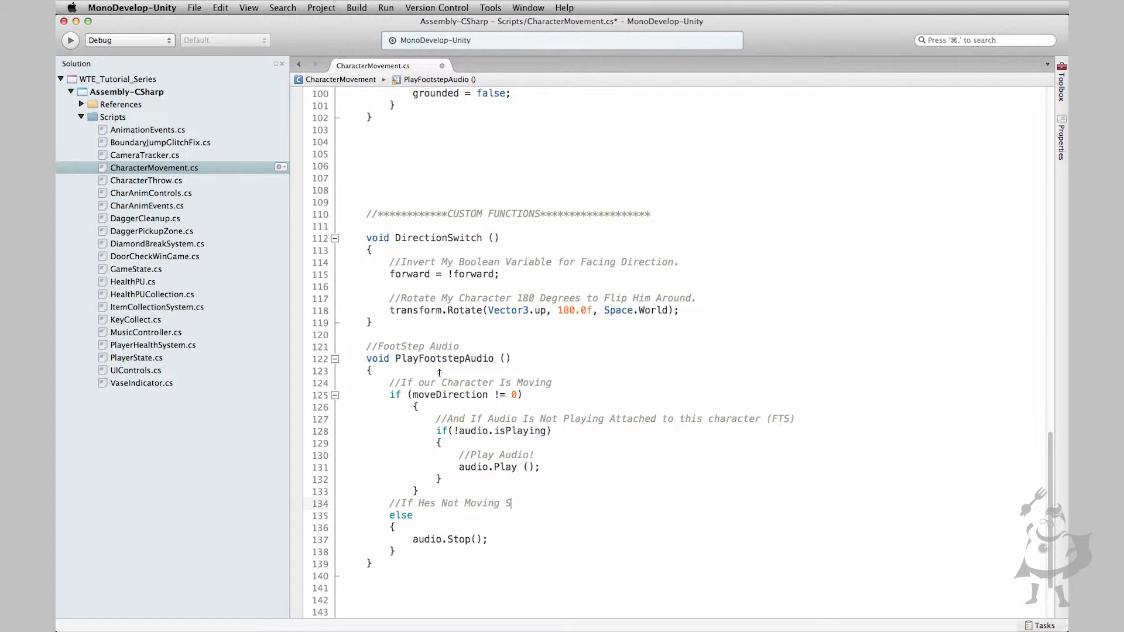
pyautogui.write('TOP AUDIO PLA')
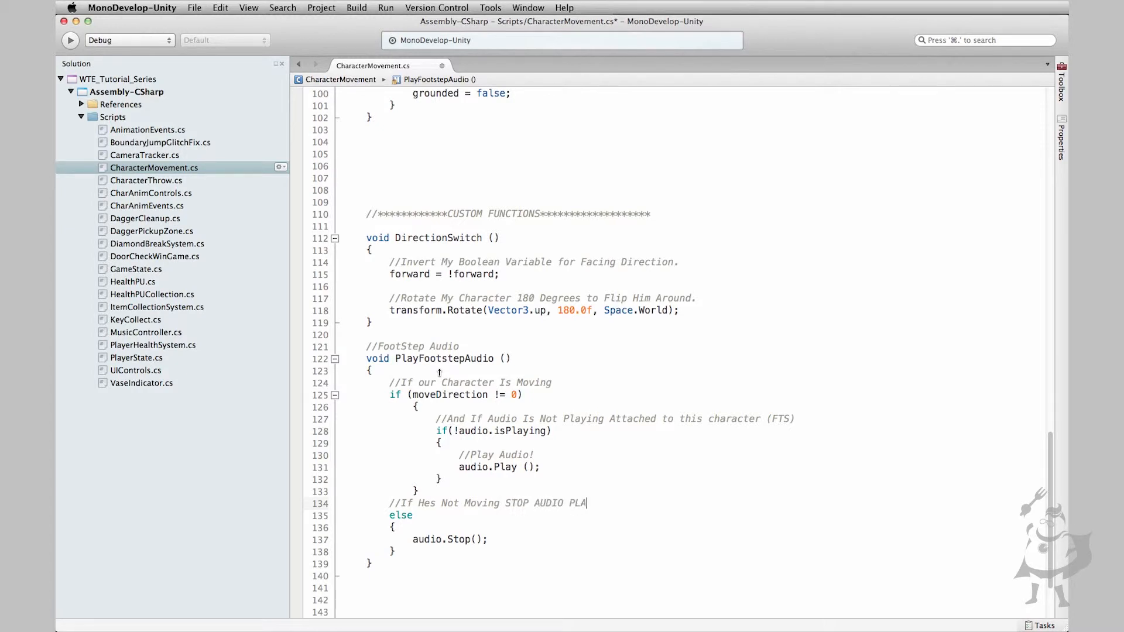
pyautogui.write('YBACK!')
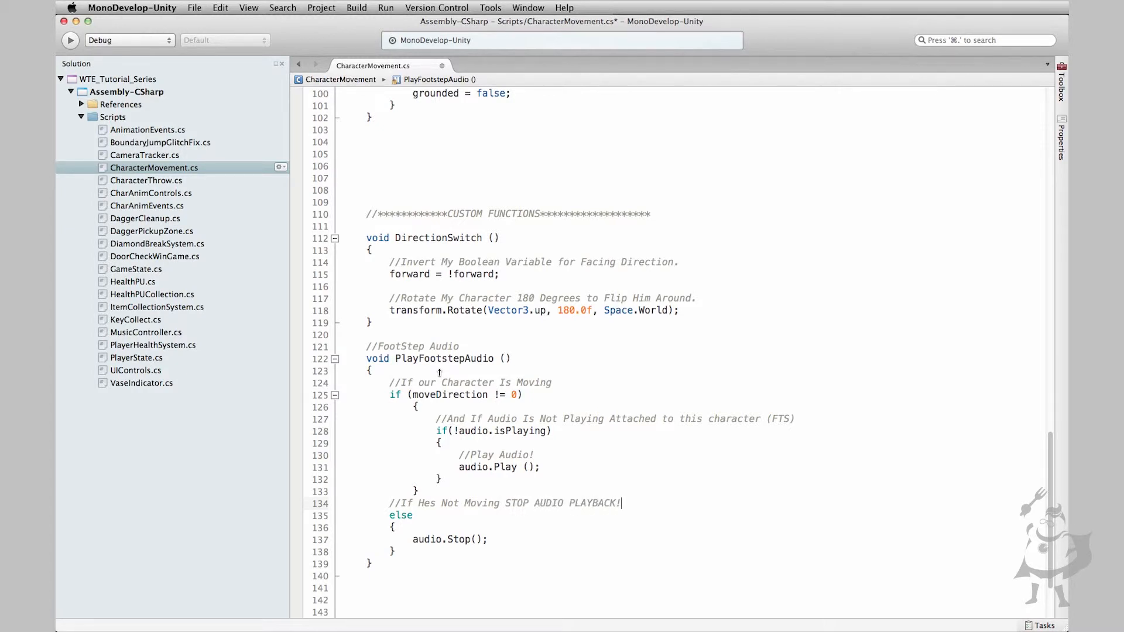
pyautogui.click(393, 551)
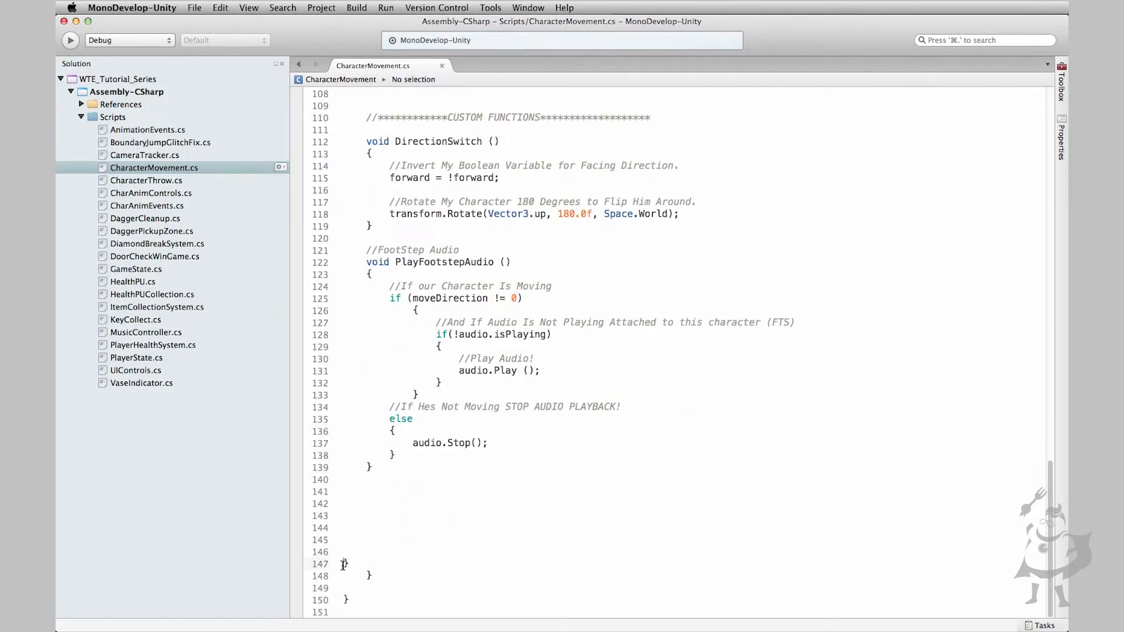
# Scroll through CharacterMovement.cs to find and remove the stray closing braces, then reach Update()
pyautogui.scroll(3)
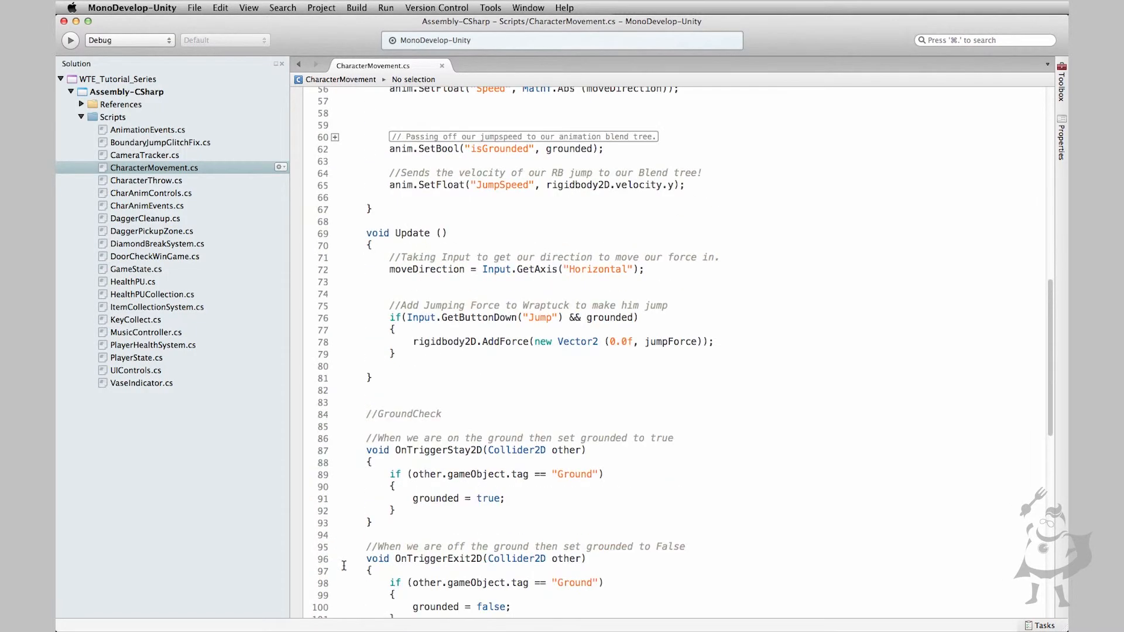
pyautogui.scroll(3)
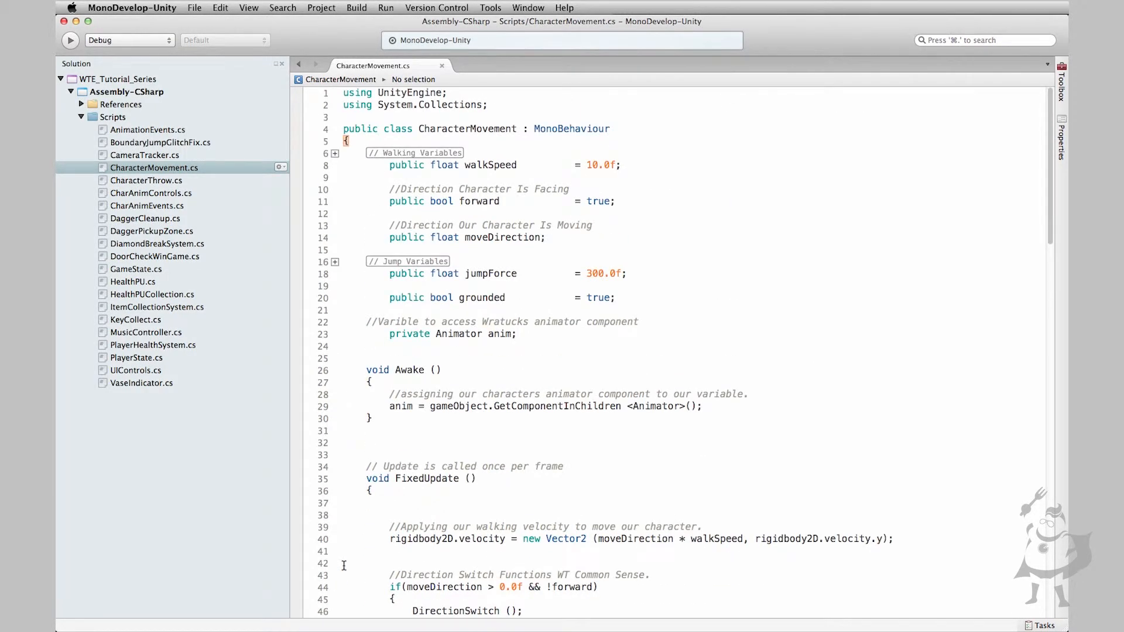
pyautogui.scroll(-3)
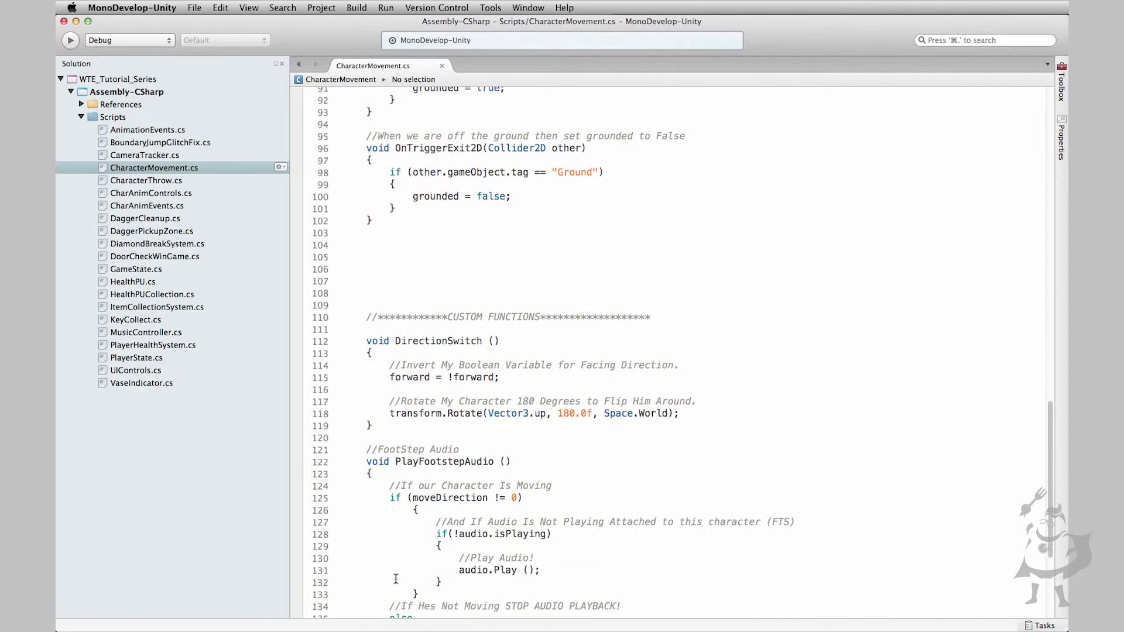
pyautogui.scroll(-3)
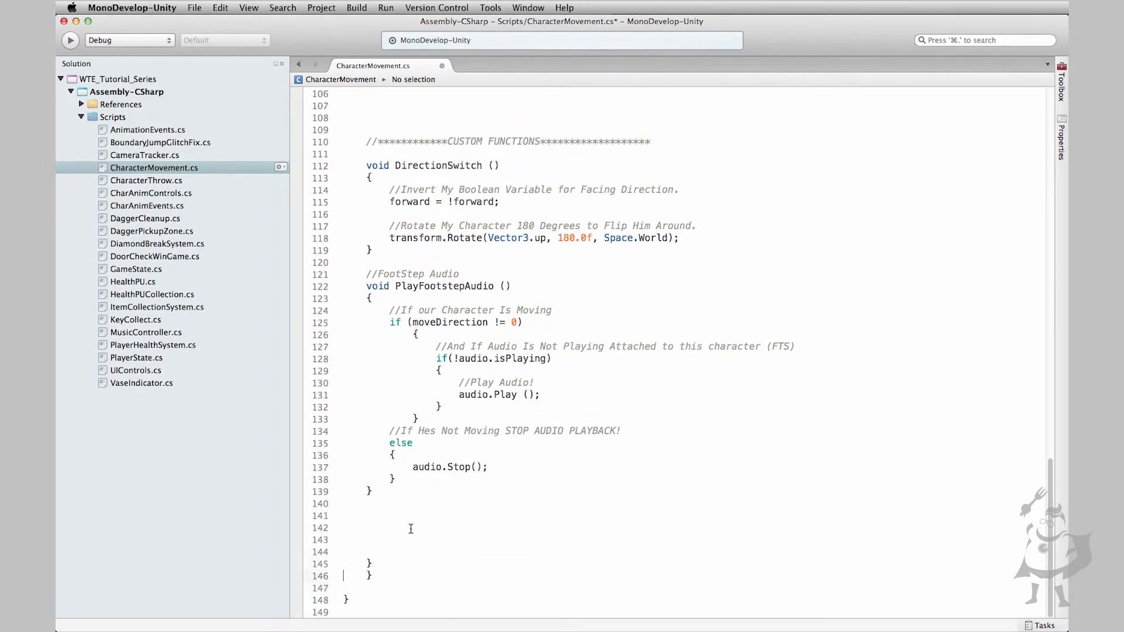
pyautogui.scroll(3)
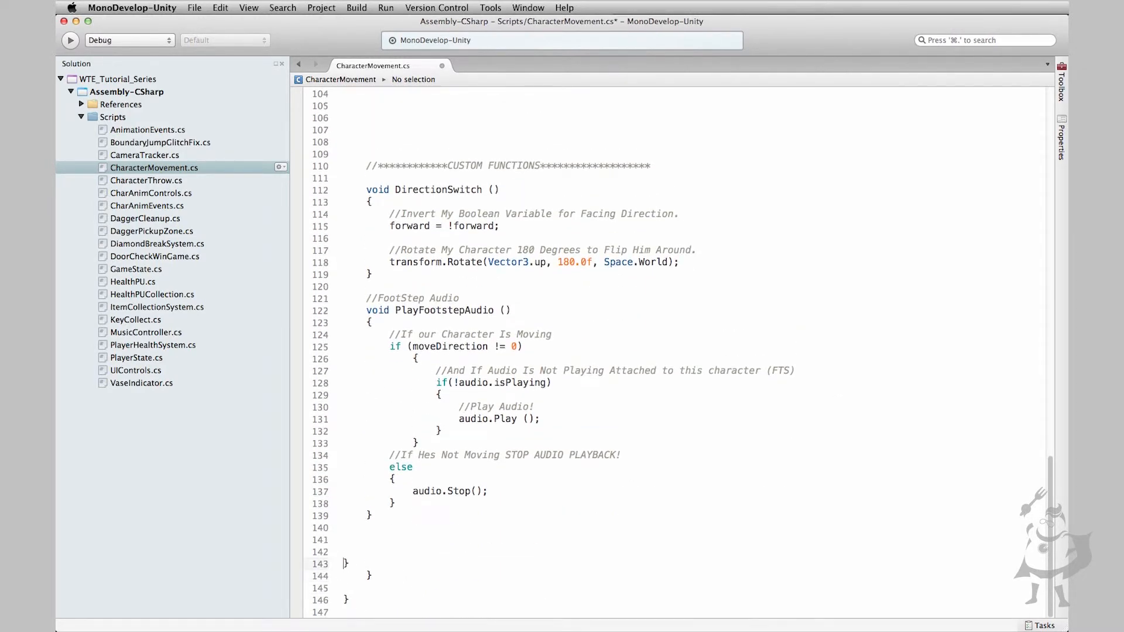
pyautogui.scroll(-3)
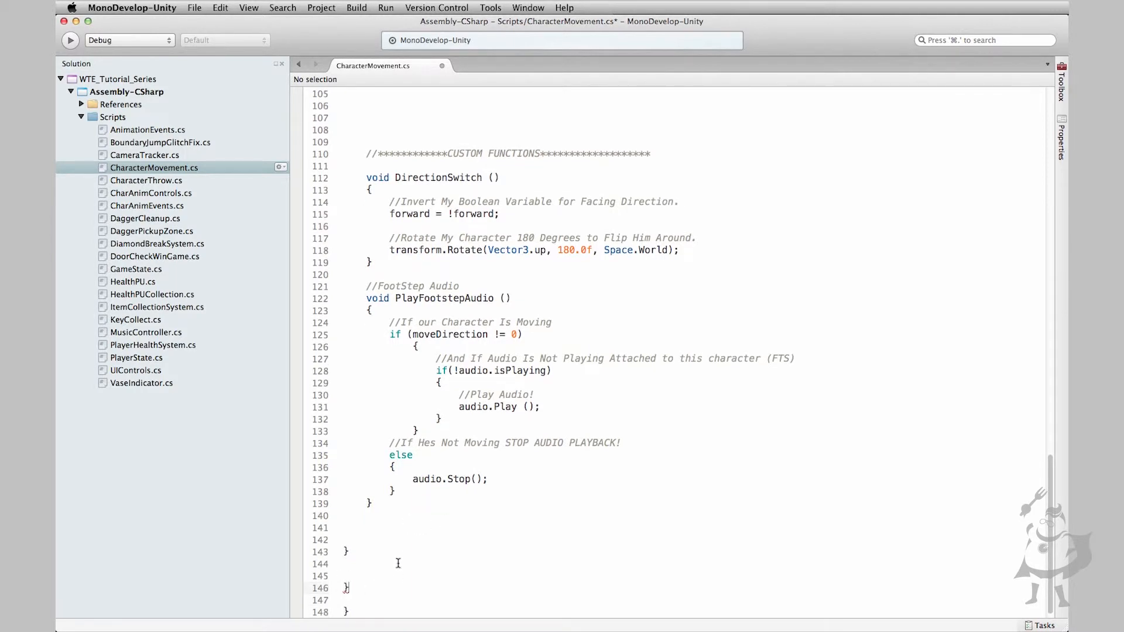
pyautogui.scroll(3)
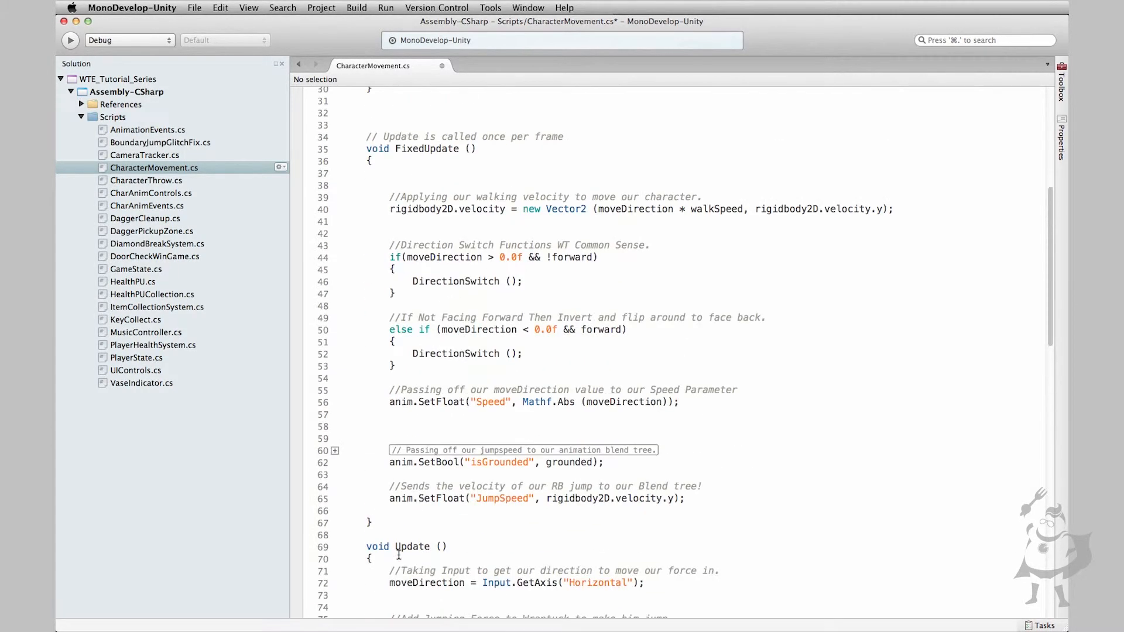
pyautogui.scroll(3)
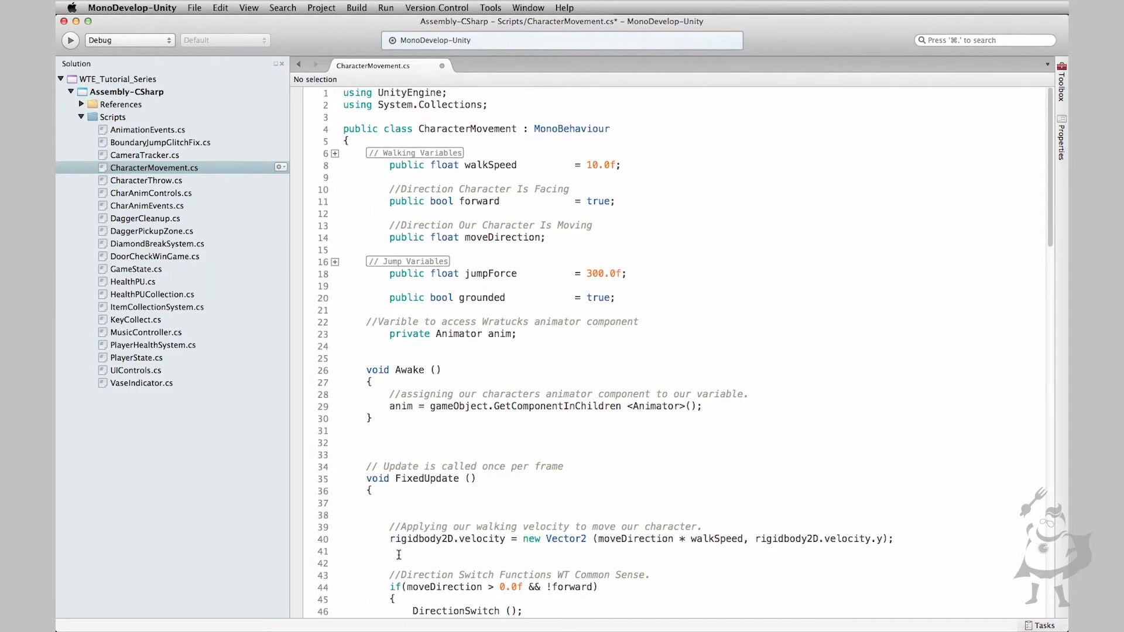
pyautogui.scroll(-3)
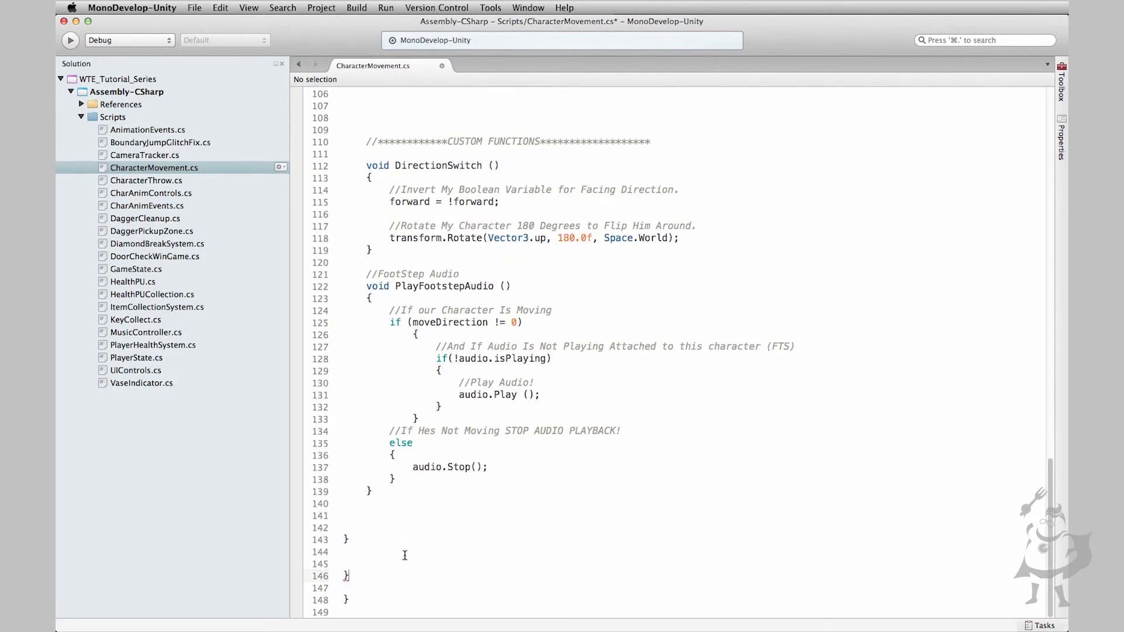
pyautogui.scroll(3)
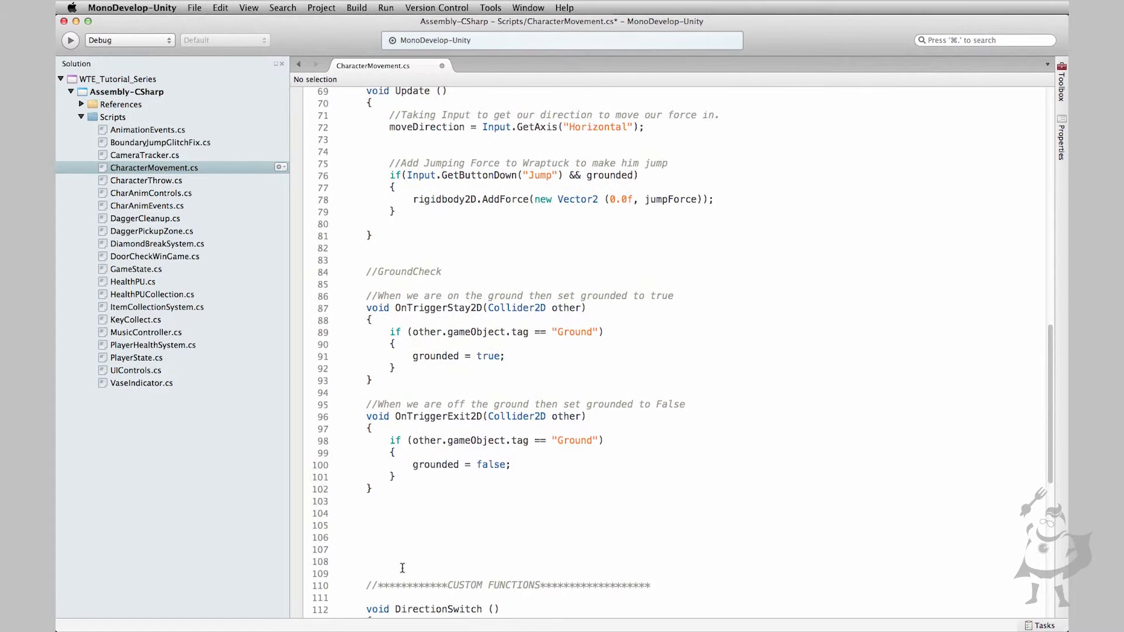
pyautogui.scroll(3)
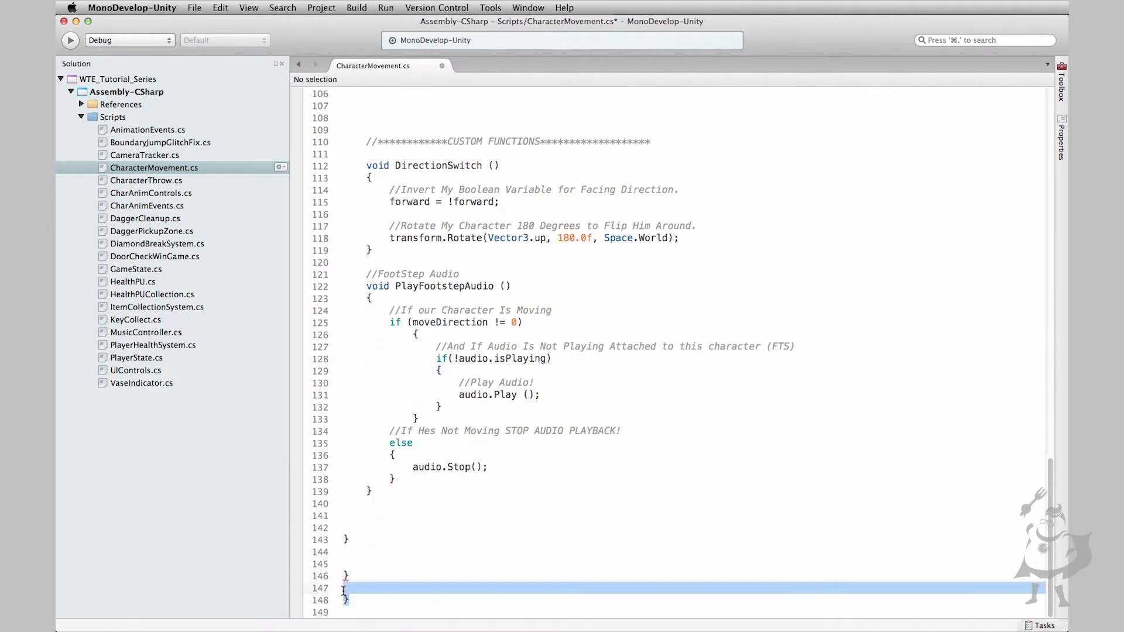
pyautogui.scroll(3)
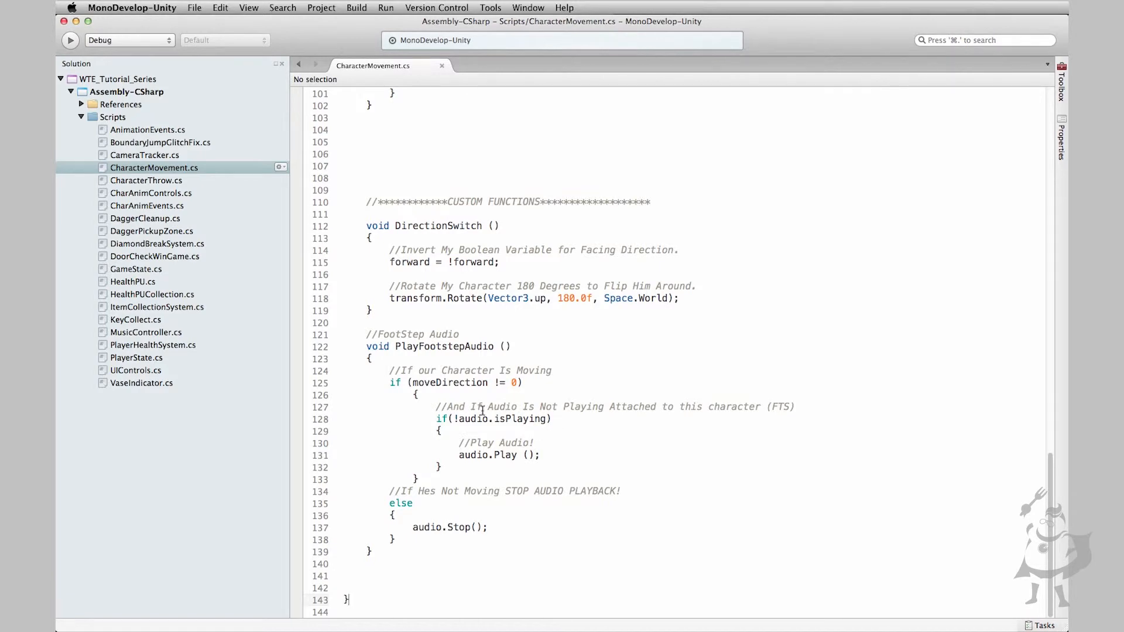
pyautogui.moveTo(535, 411)
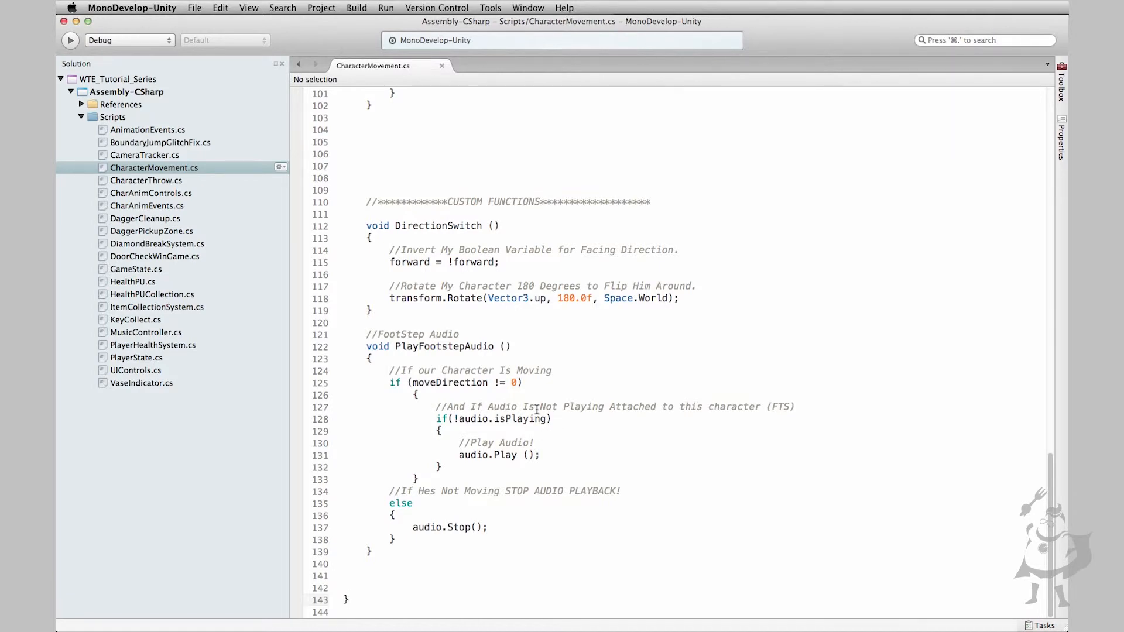
pyautogui.scroll(3)
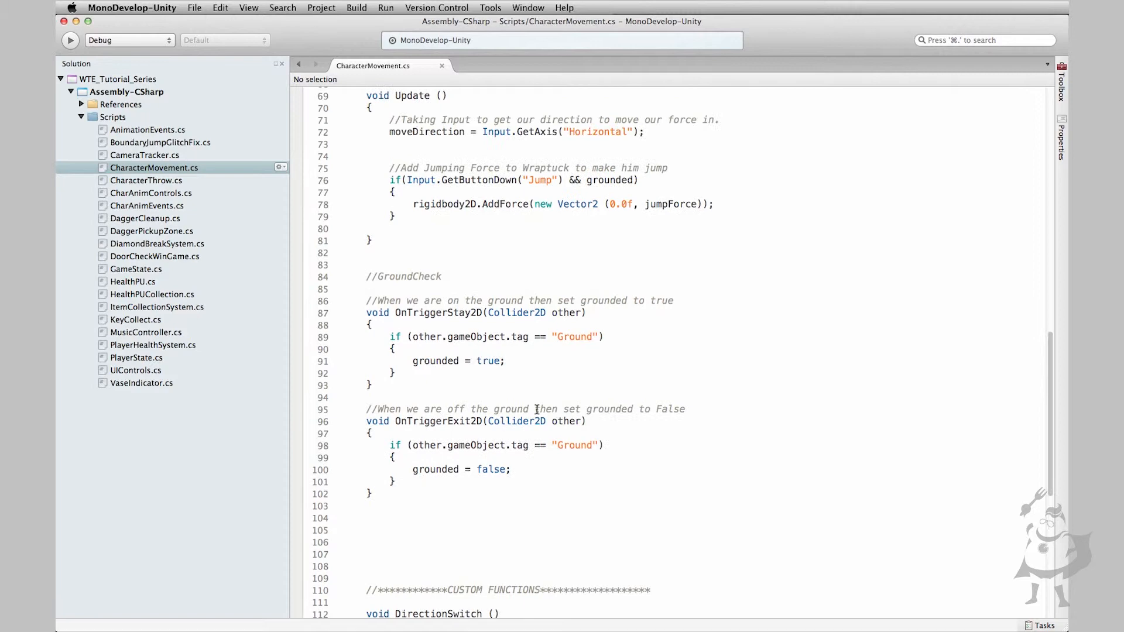
pyautogui.scroll(3)
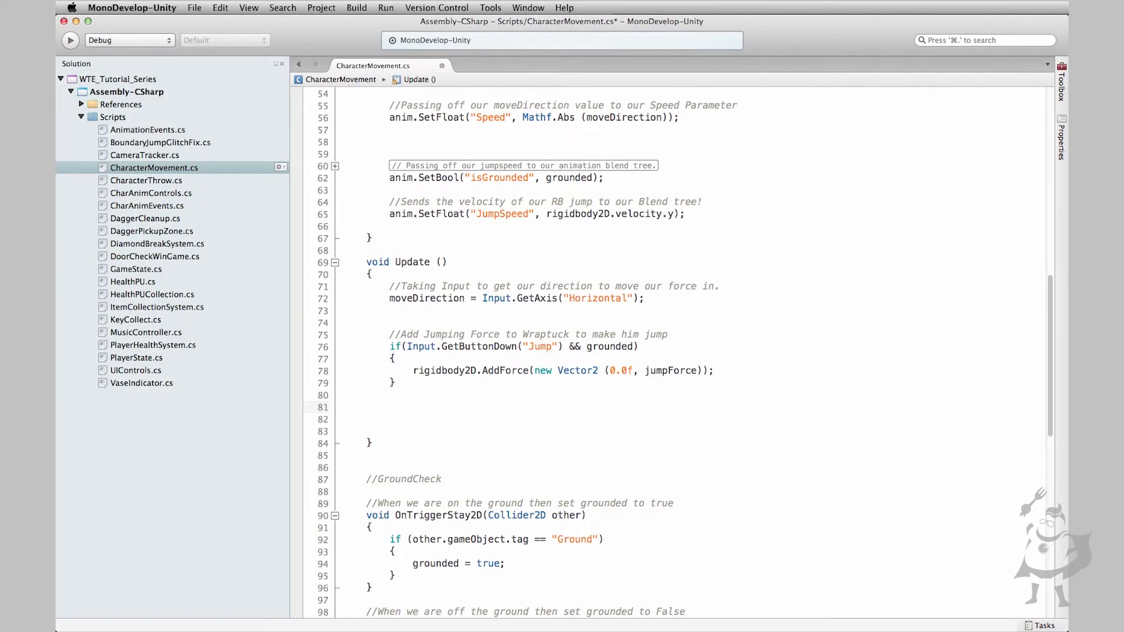
# Call PlayFootstepAudio () in Update under a //Playback Of Footstep Audio comment
pyautogui.write('FootstepAudio ();')
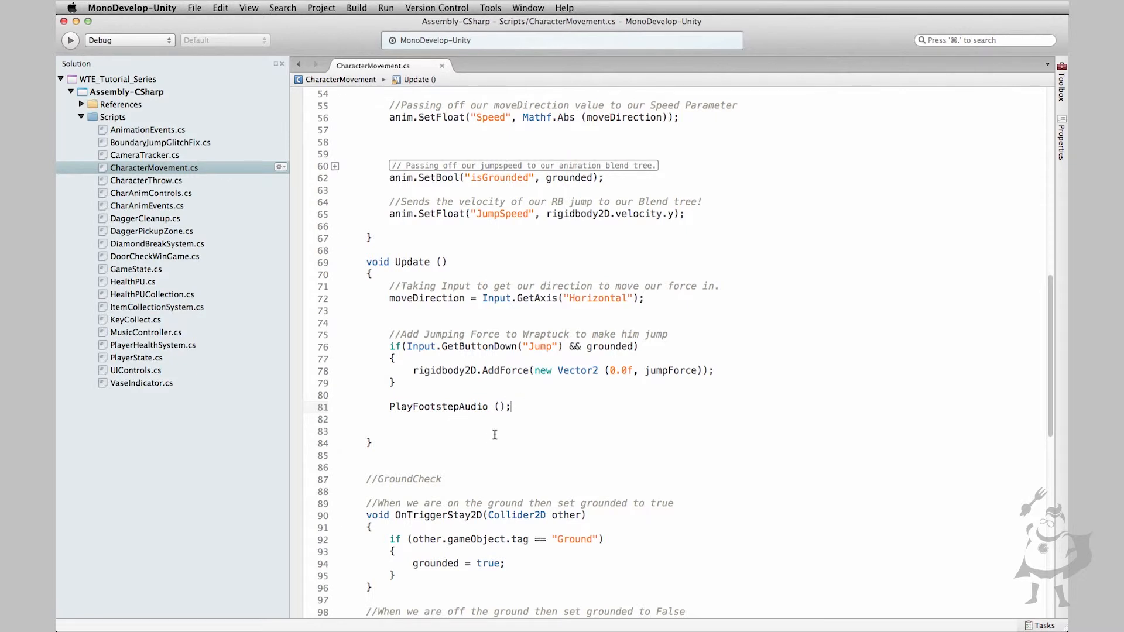
pyautogui.write('//')
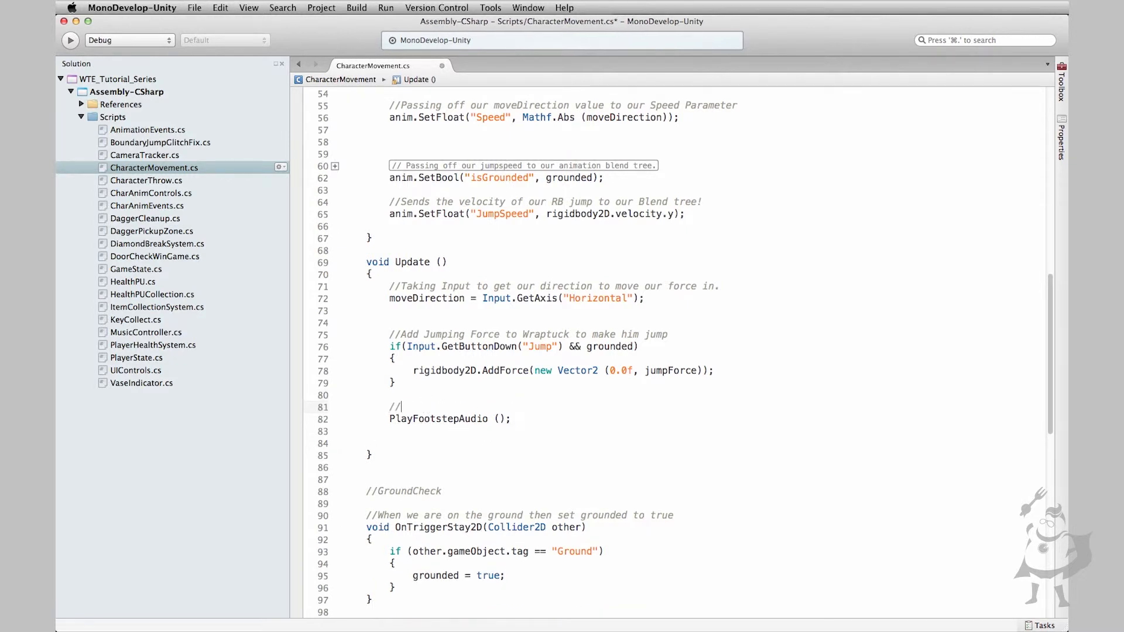
pyautogui.write('Playback Of Foot')
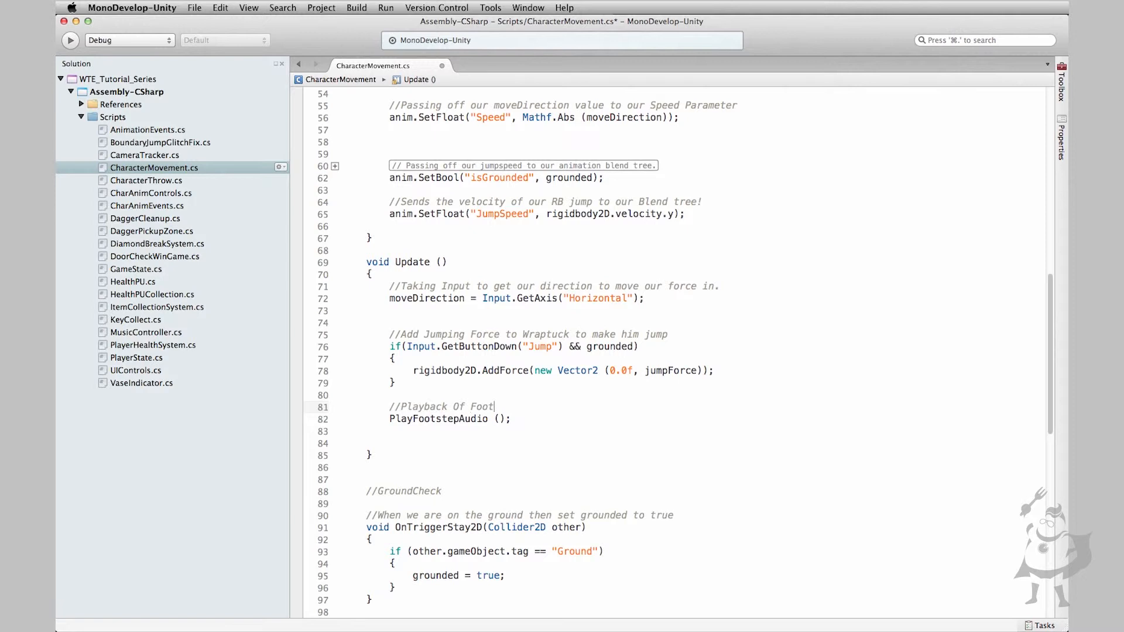
pyautogui.write('step Audio')
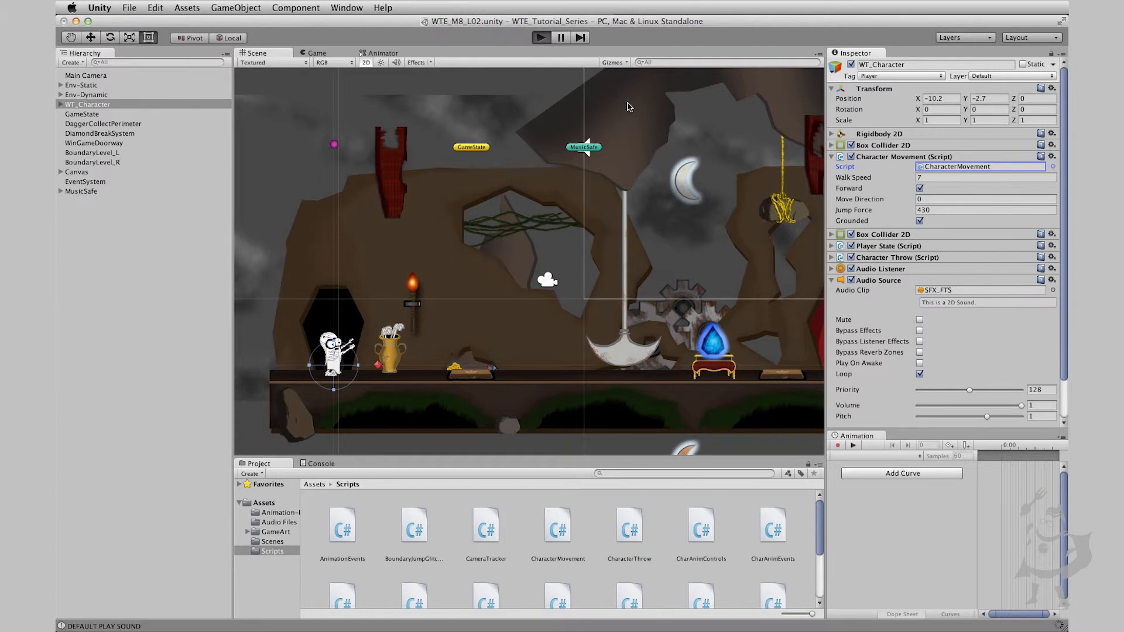
pyautogui.click(539, 38)
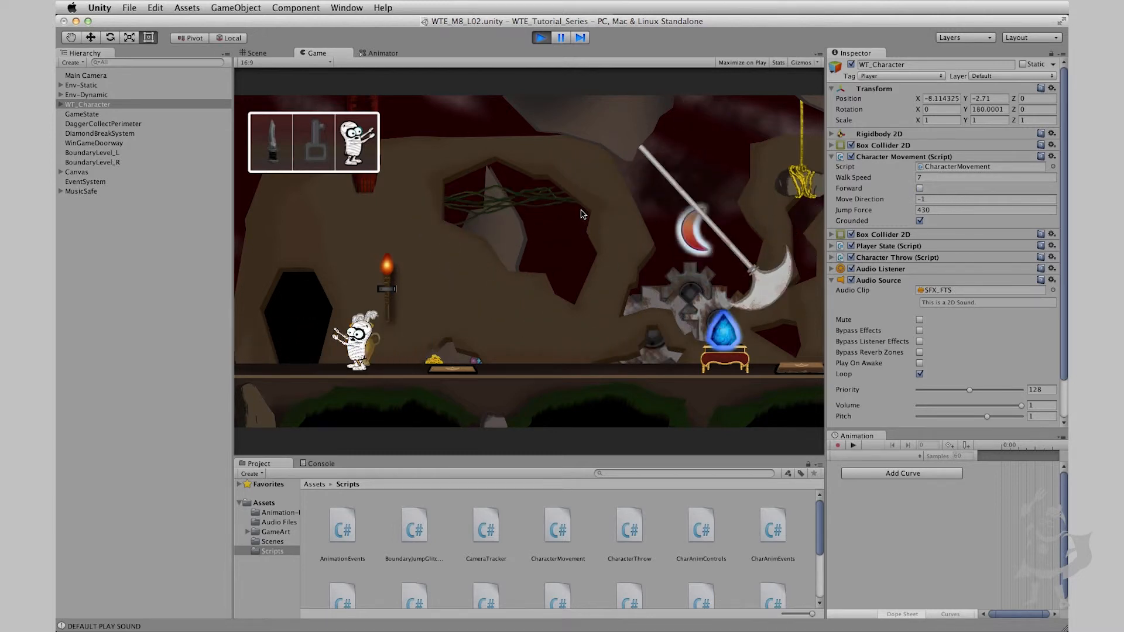
pyautogui.click(541, 38)
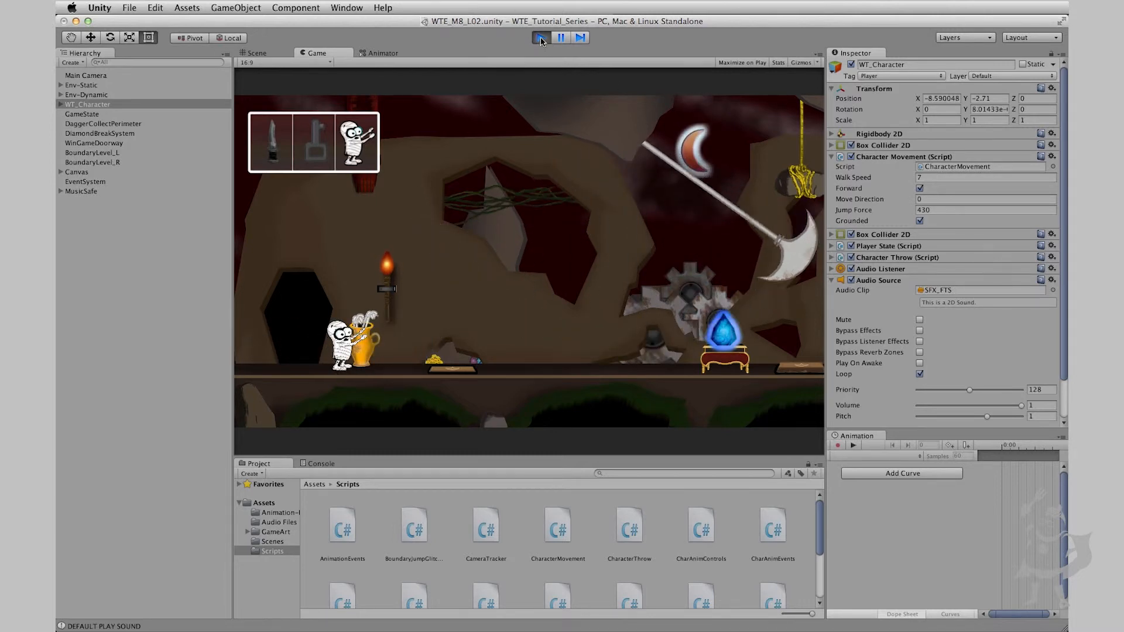
pyautogui.click(256, 52)
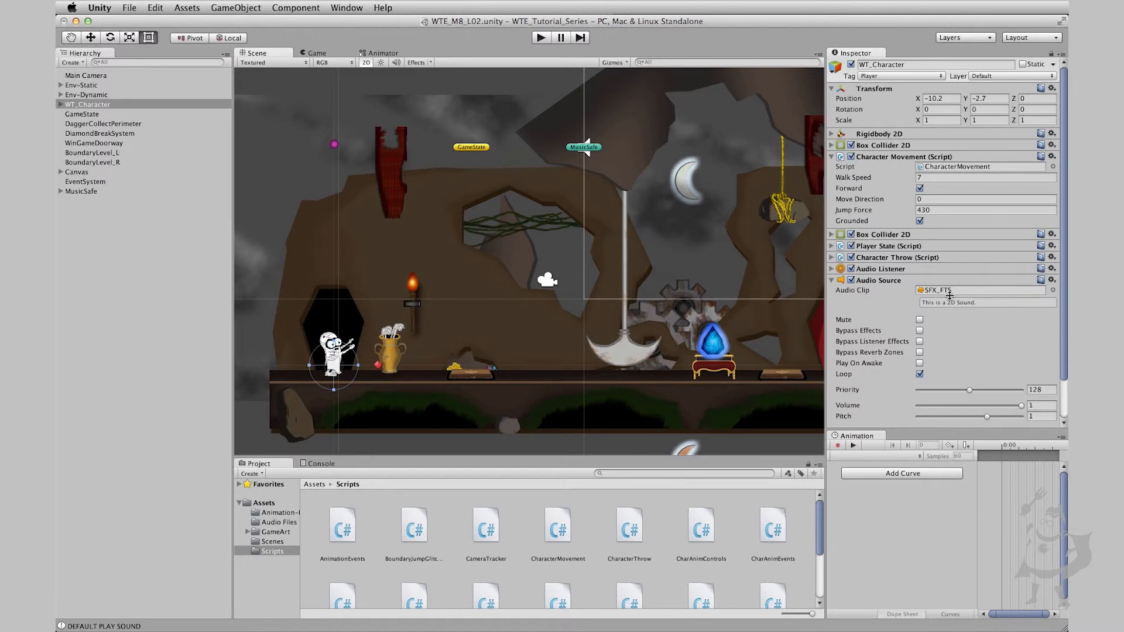
pyautogui.doubleClick(557, 527)
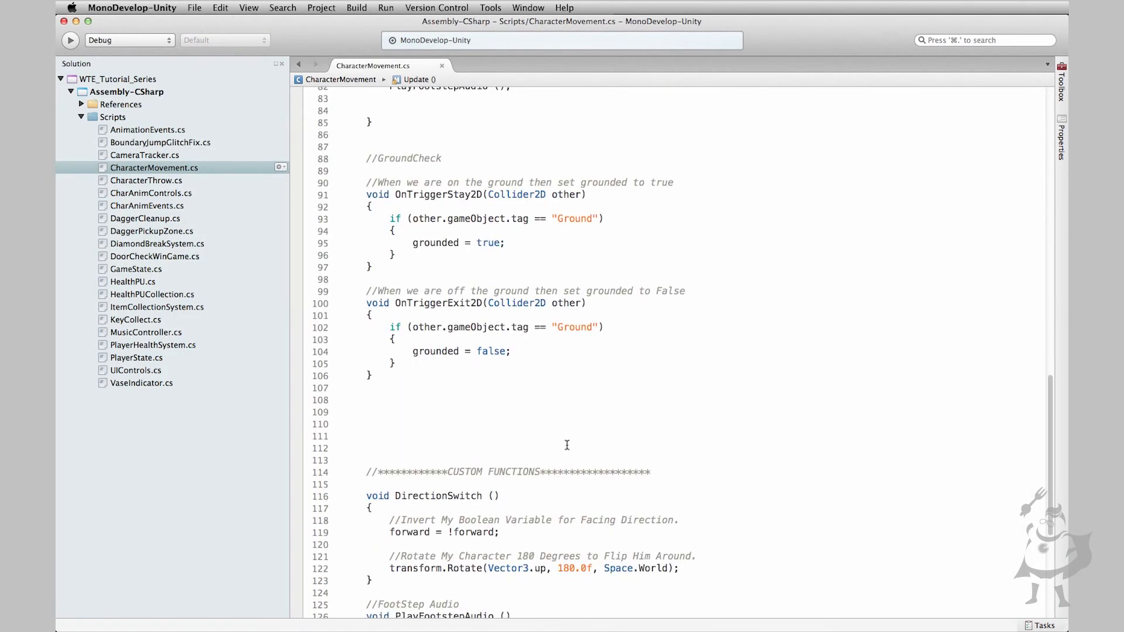
# Extend the moving check to moveDirection != 0 && grounded
pyautogui.scroll(-3)
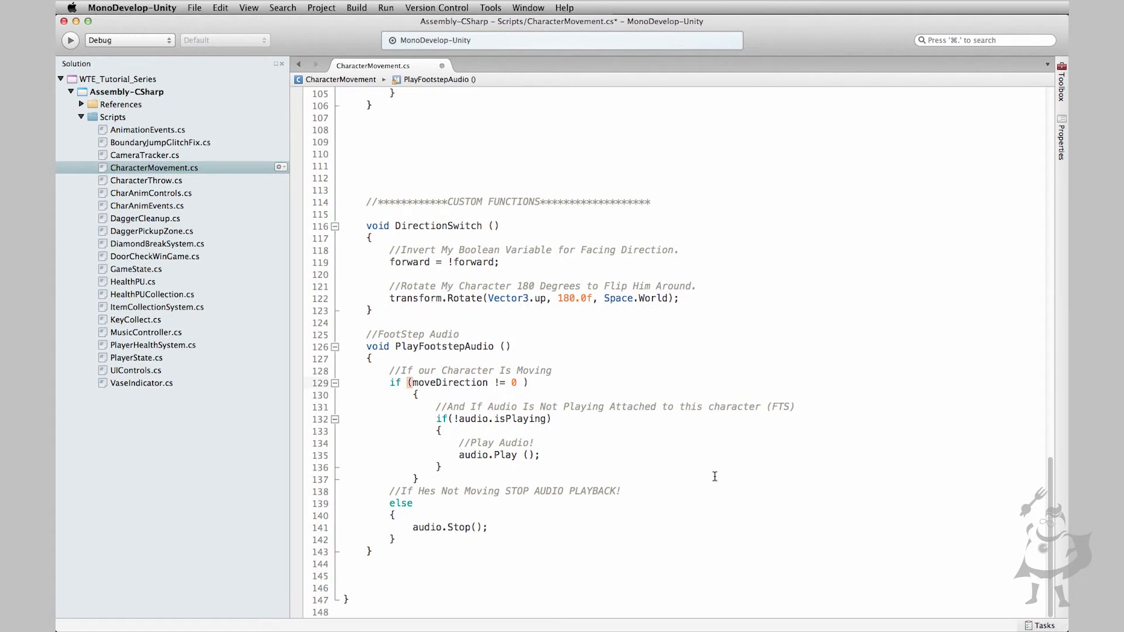
pyautogui.moveTo(531, 430)
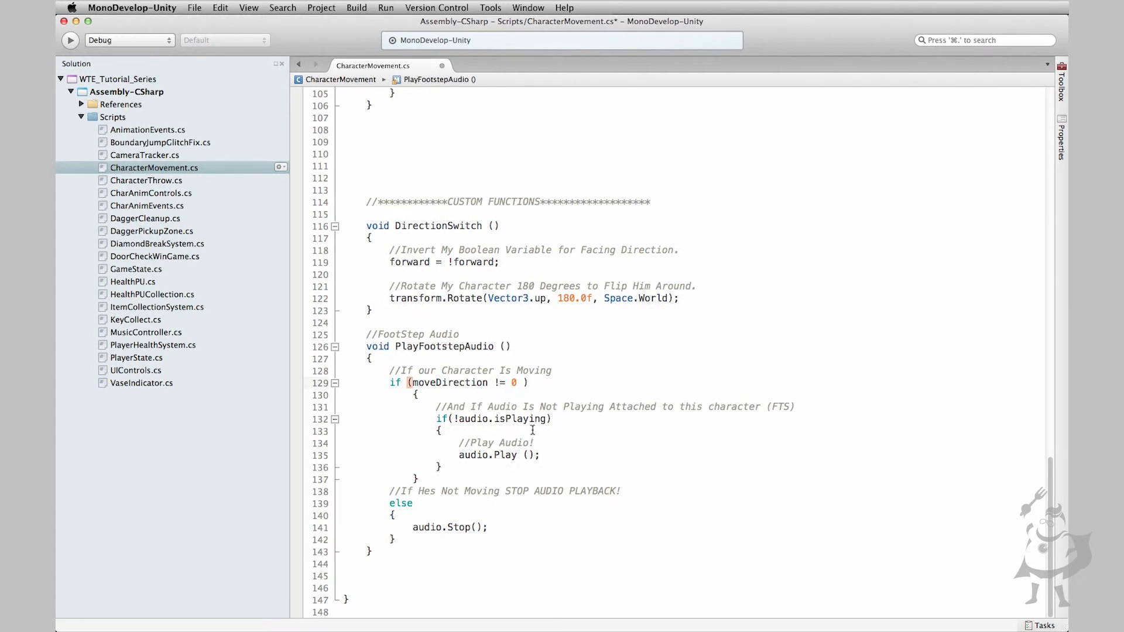
pyautogui.write('&&')
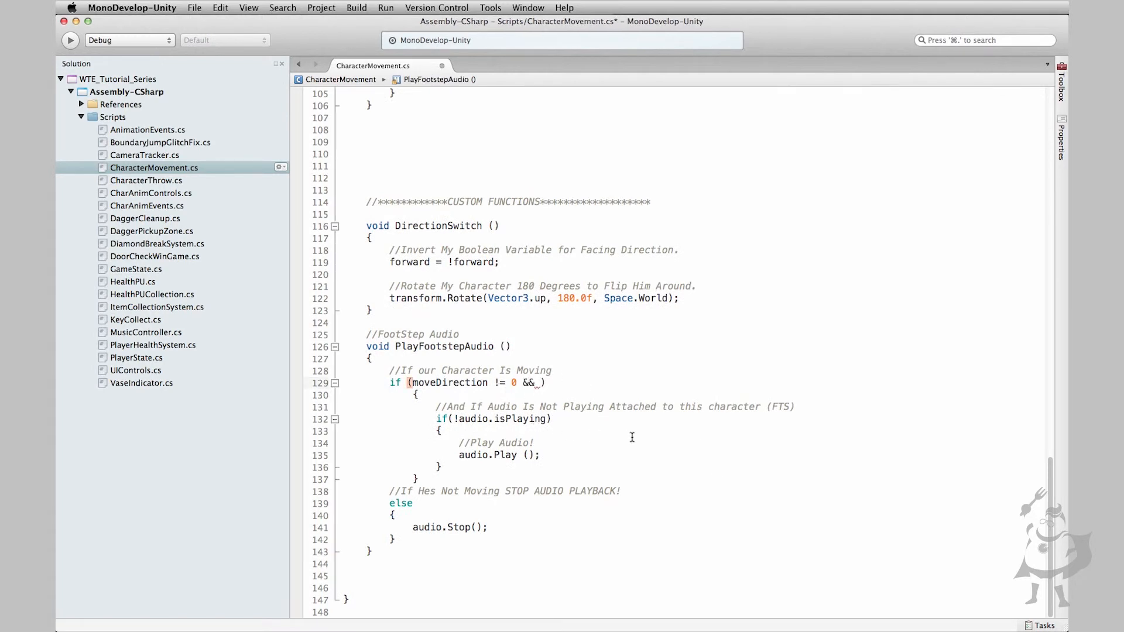
pyautogui.write('groun')
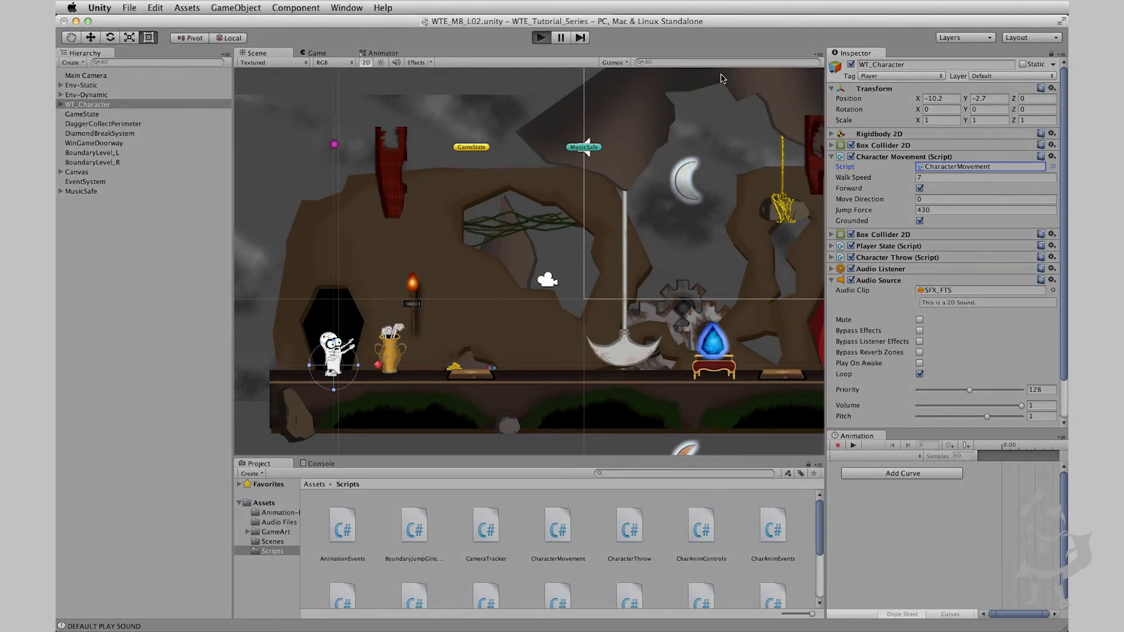
# Run and stop a Play-mode test, then collapse the Audio Source component in the Inspector
pyautogui.click(540, 38)
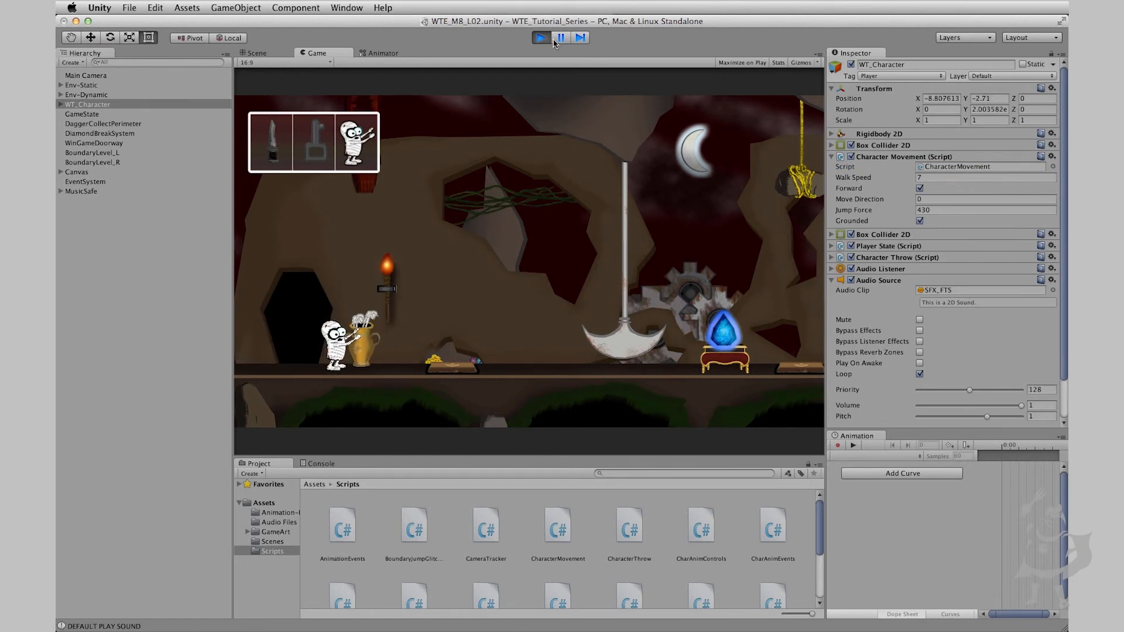
pyautogui.click(539, 37)
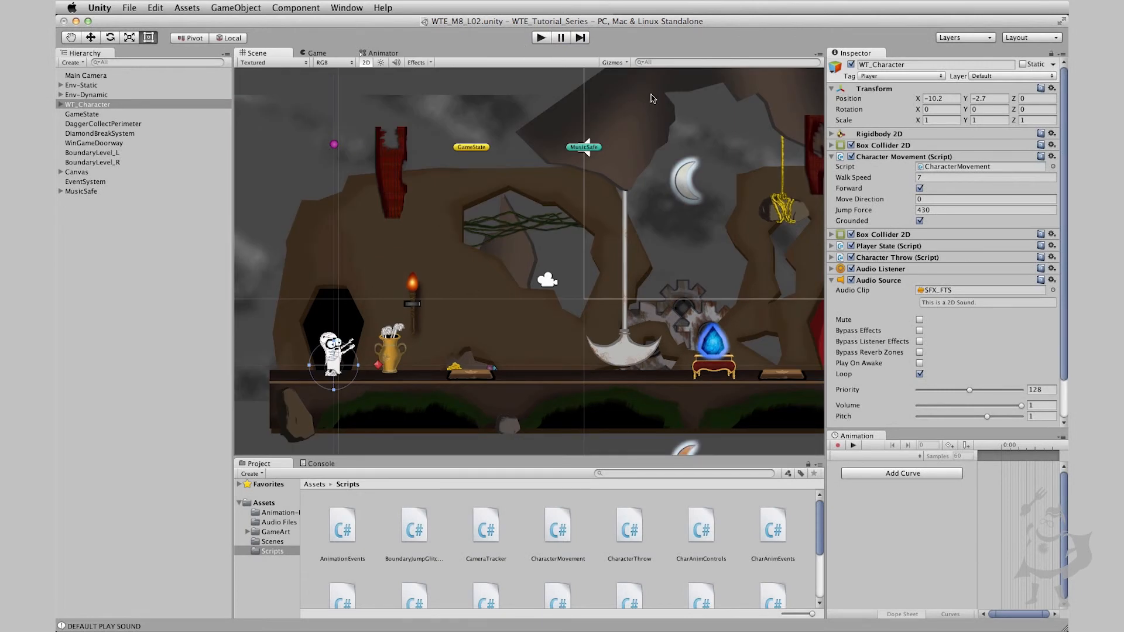
pyautogui.click(831, 280)
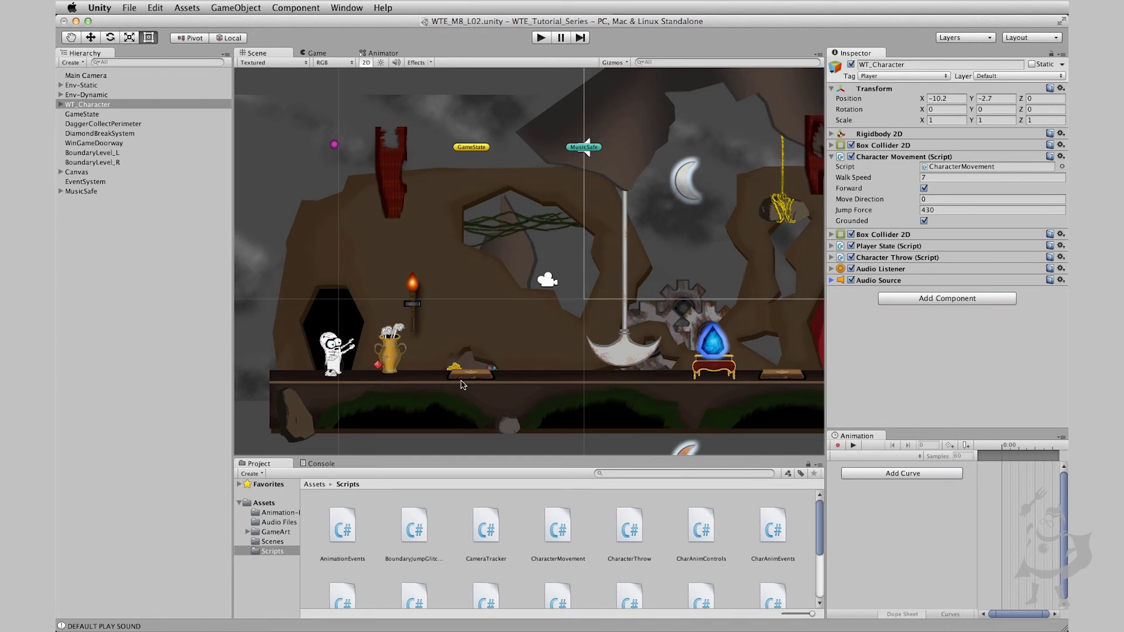
pyautogui.moveTo(452, 249)
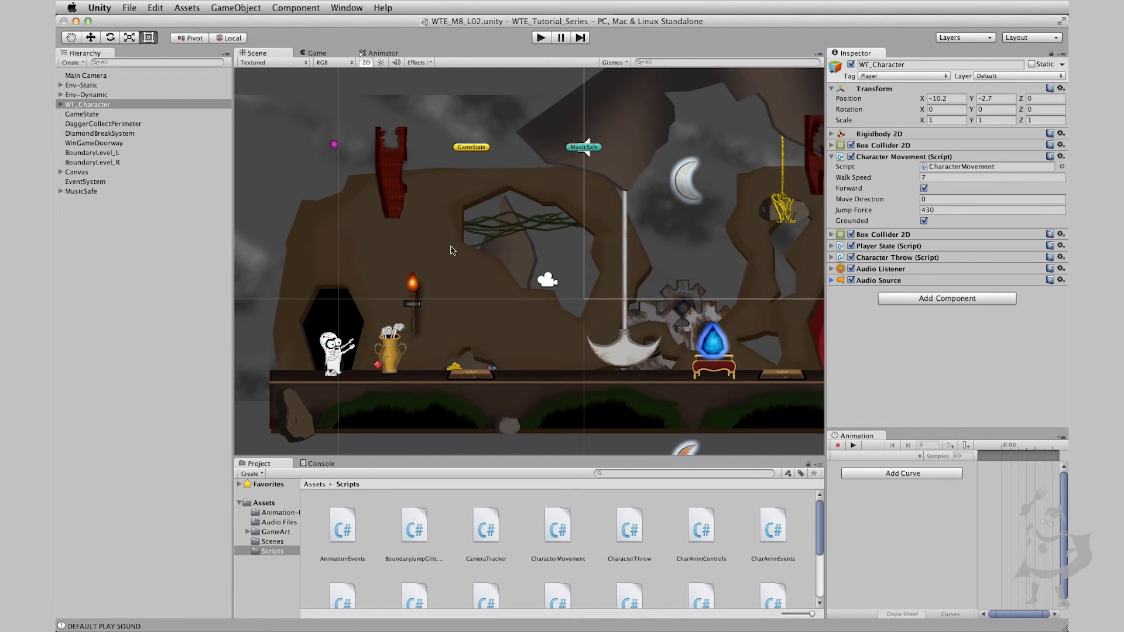
pyautogui.moveTo(331, 315)
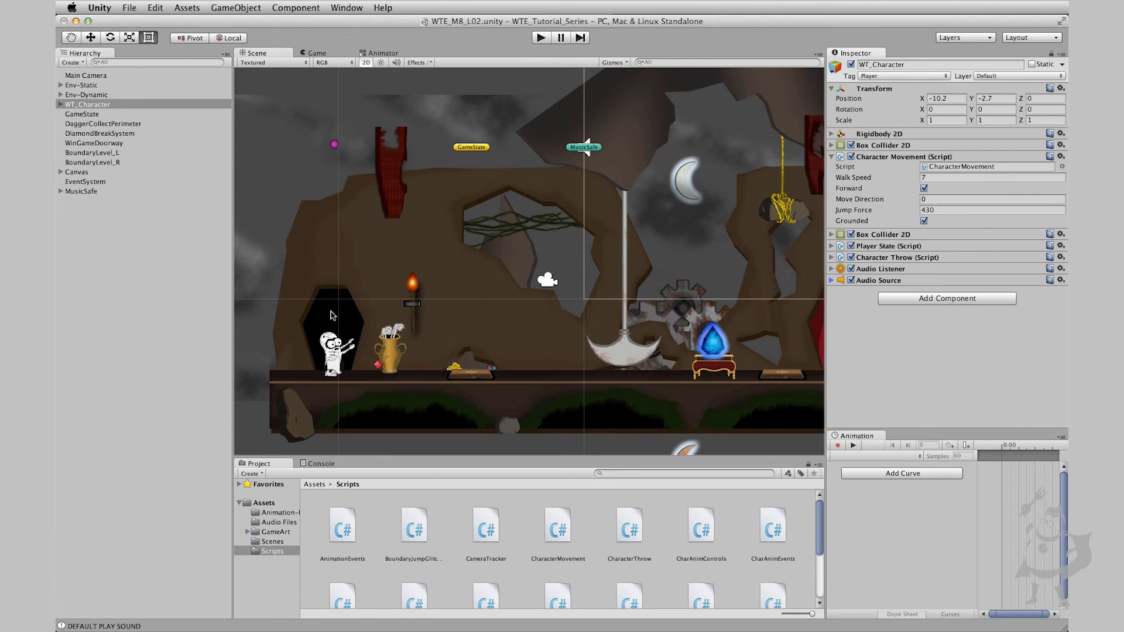
pyautogui.moveTo(473, 330)
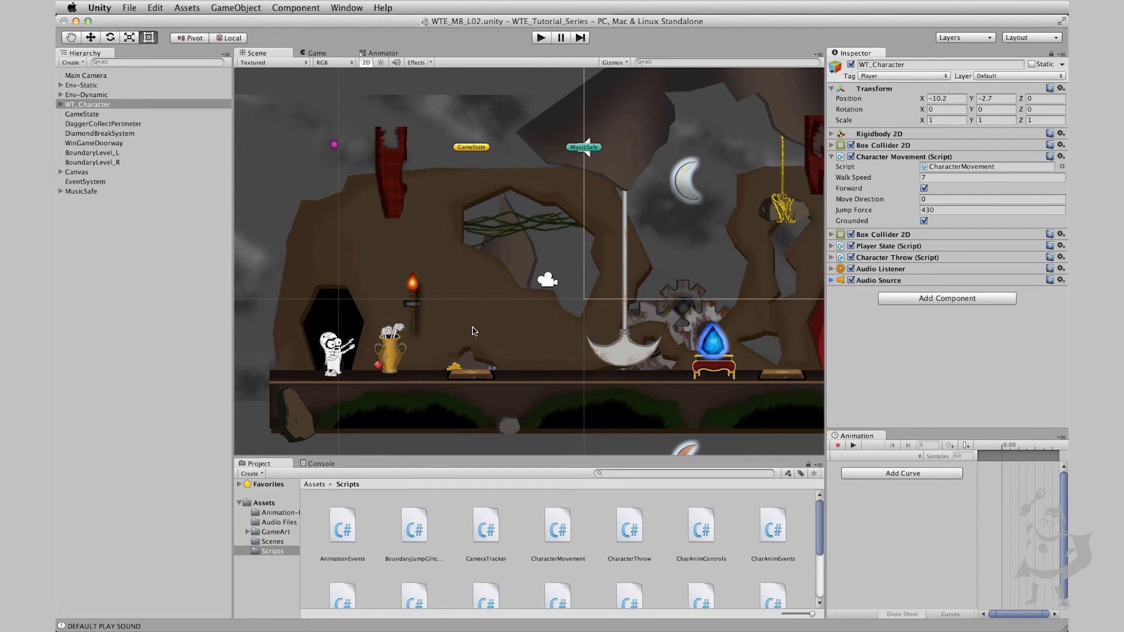